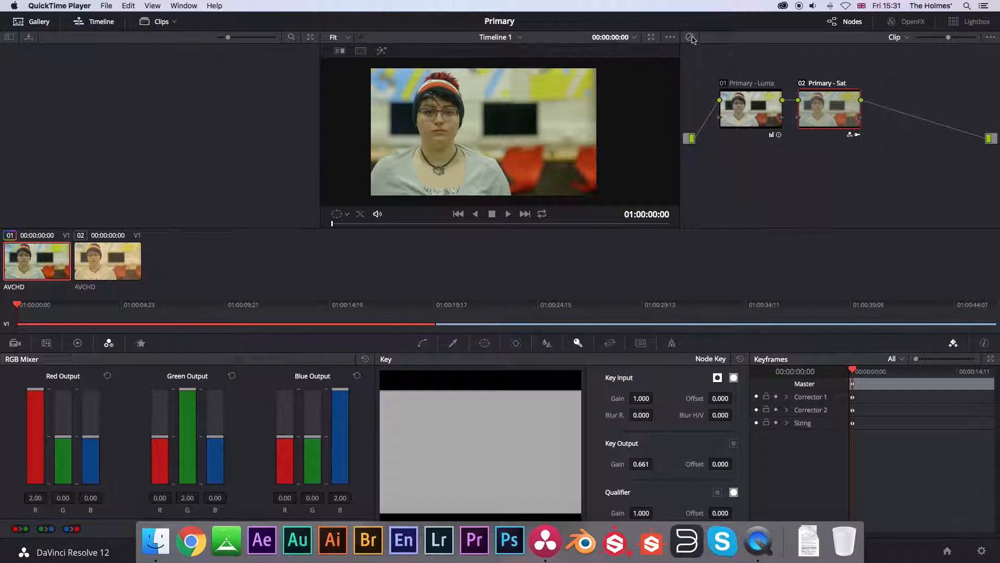
Show the Video Scopes window from the Workspace menu, set to Vectorscope
click(692, 37)
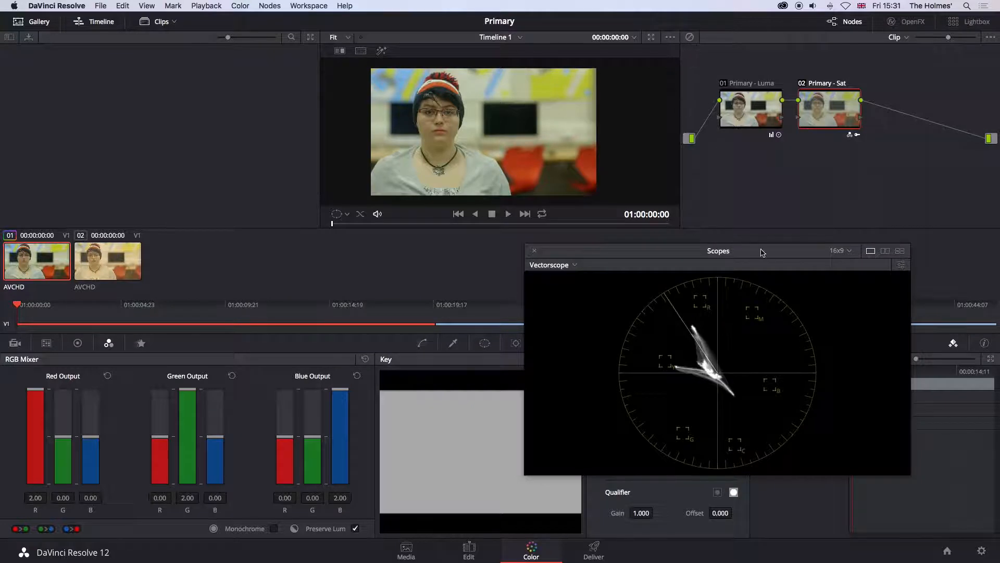
click(823, 108)
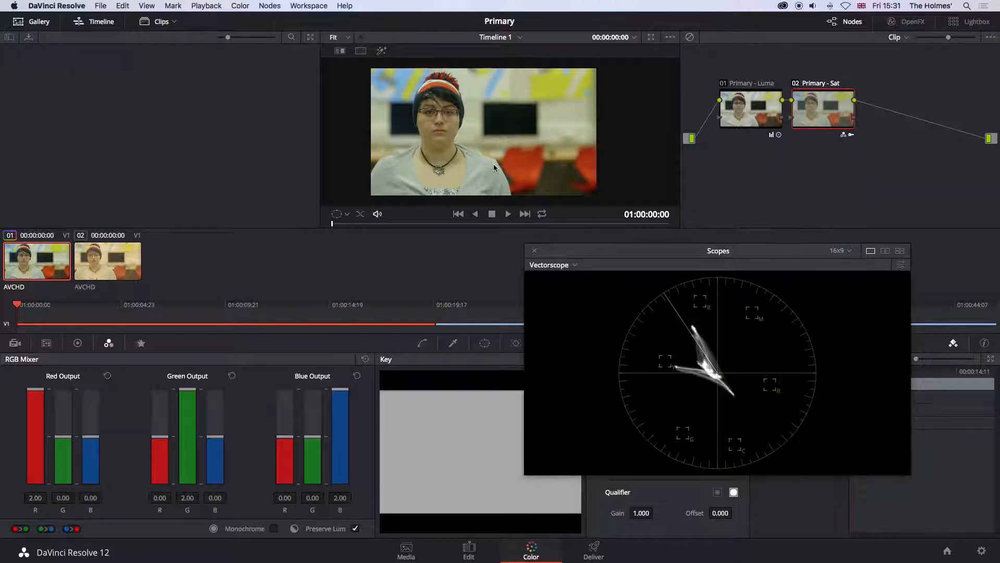
mouse_move(475, 159)
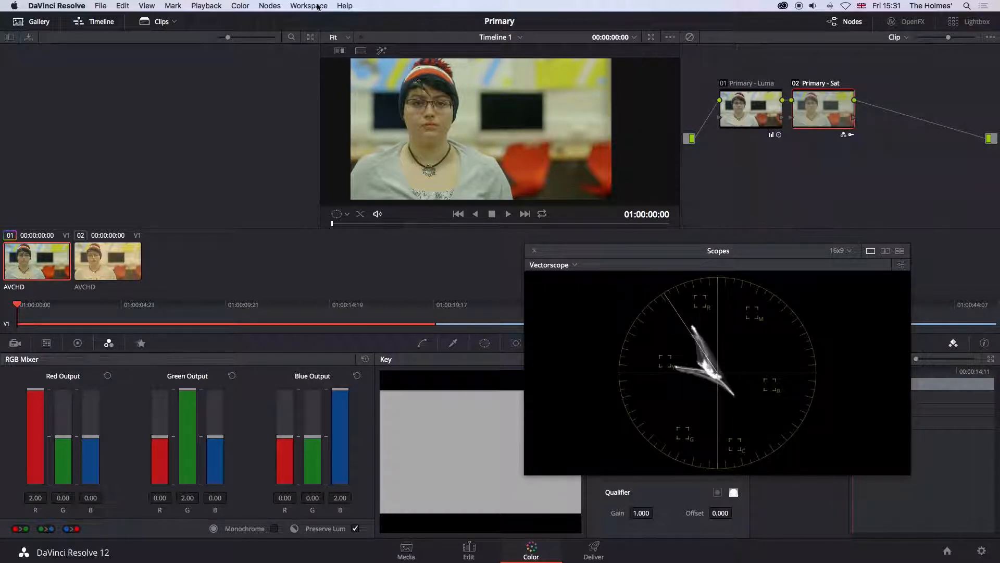
Add a serial node labelled Primary - Balance and switch the scope from Vectorscope to Waveform
click(268, 7)
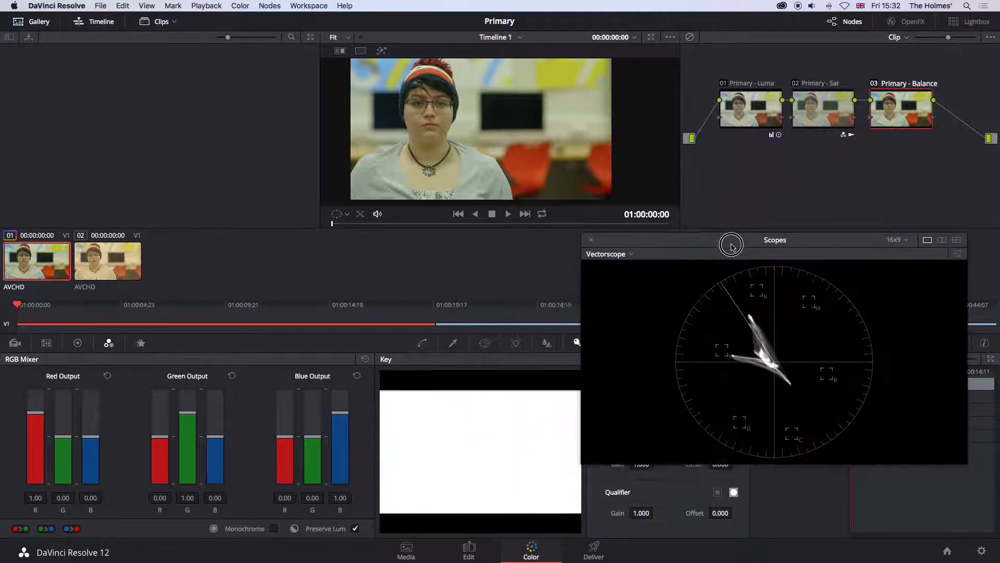
click(610, 253)
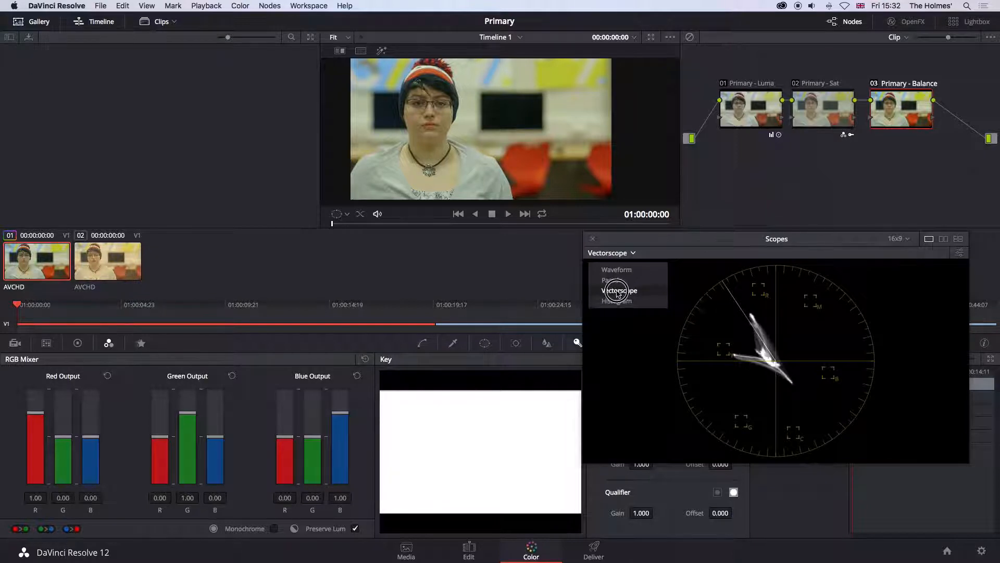
click(615, 269)
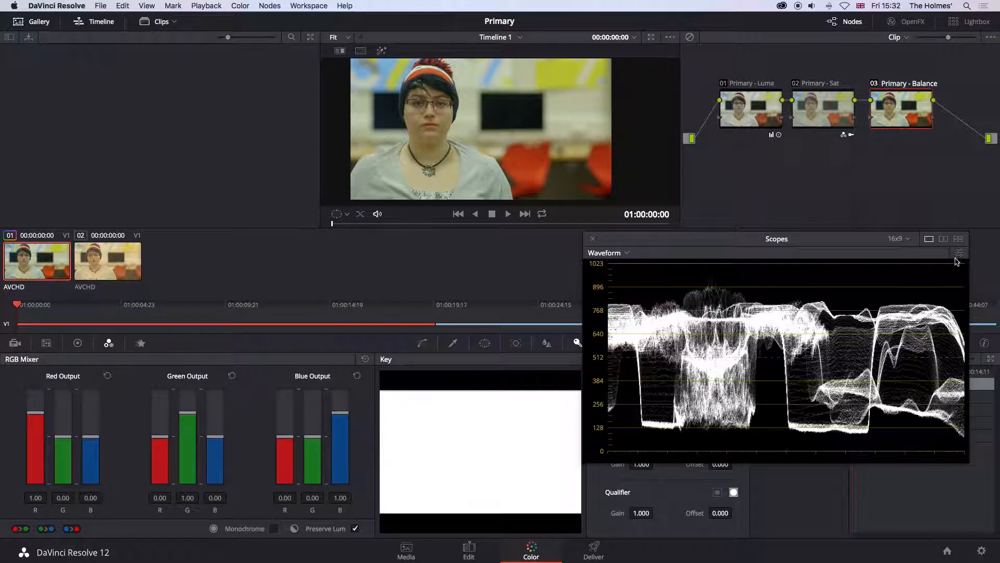
Enable the RGB channel overlay in the waveform display options
click(960, 252)
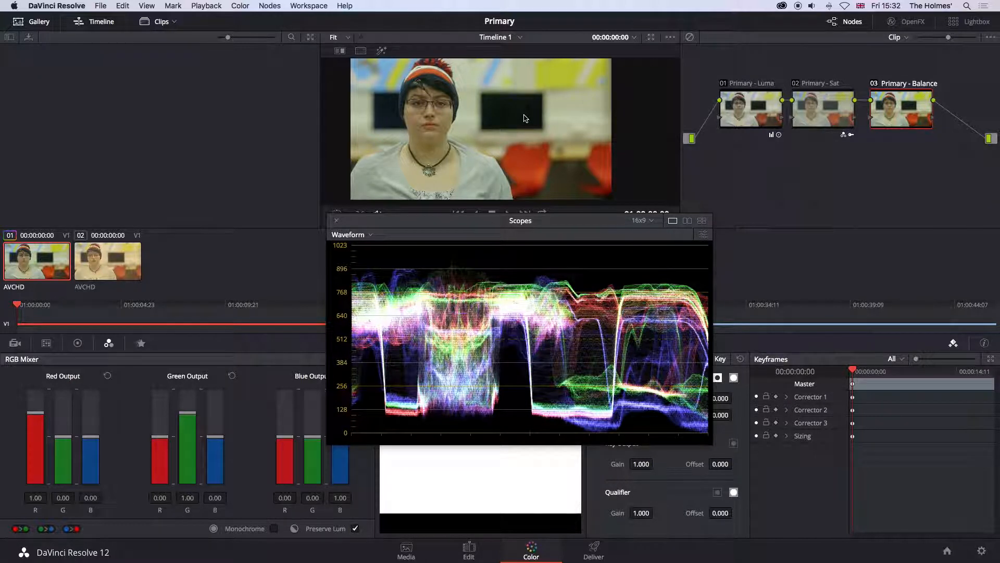
mouse_move(405, 419)
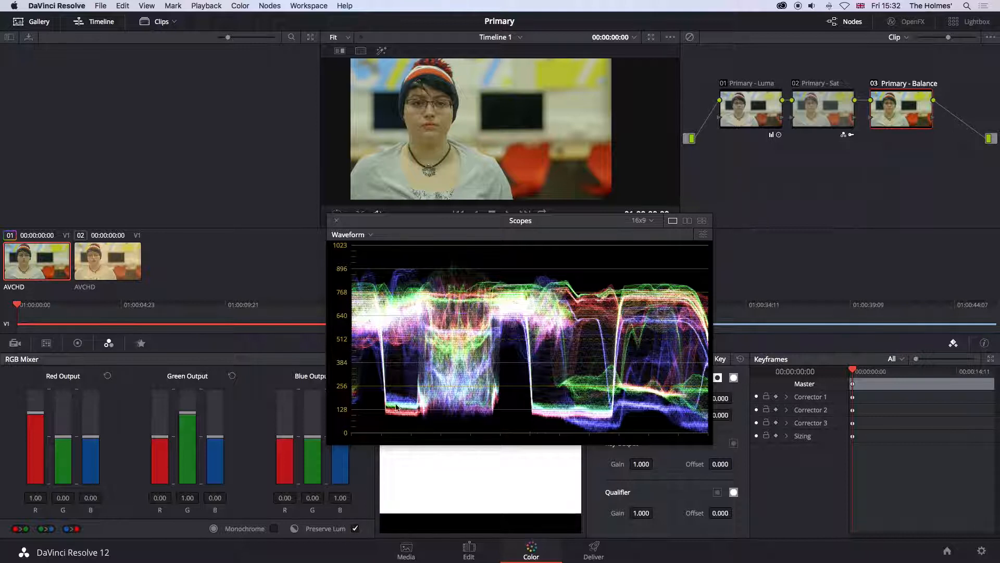
click(703, 234)
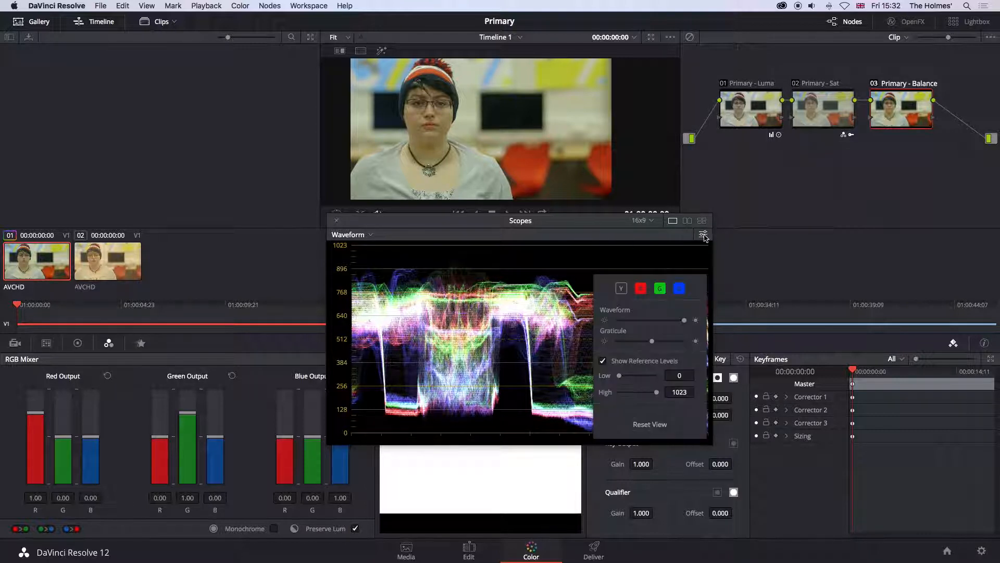
click(704, 235)
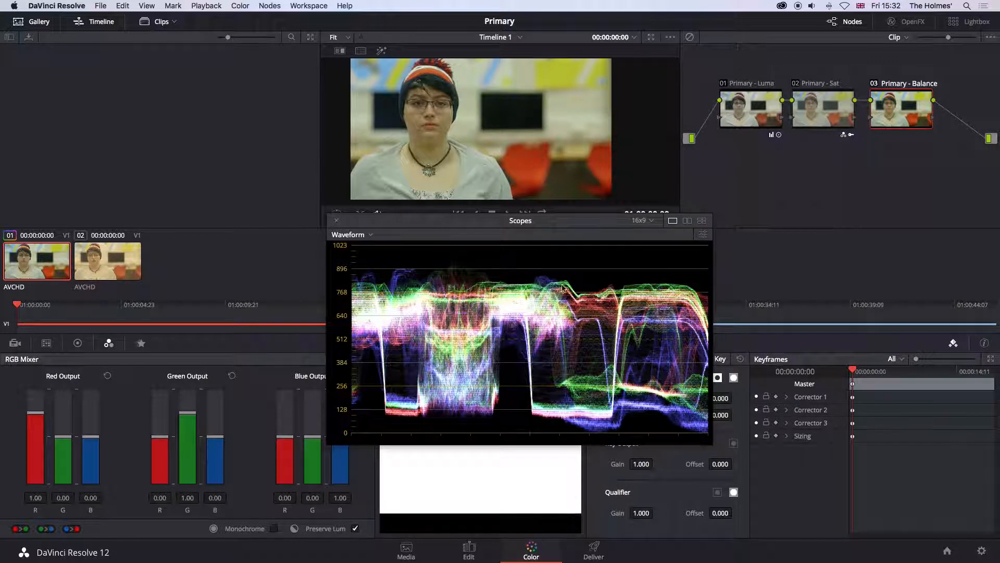
Reposition the Scopes window below the viewer, slightly to the right
drag(520, 219, 519, 221)
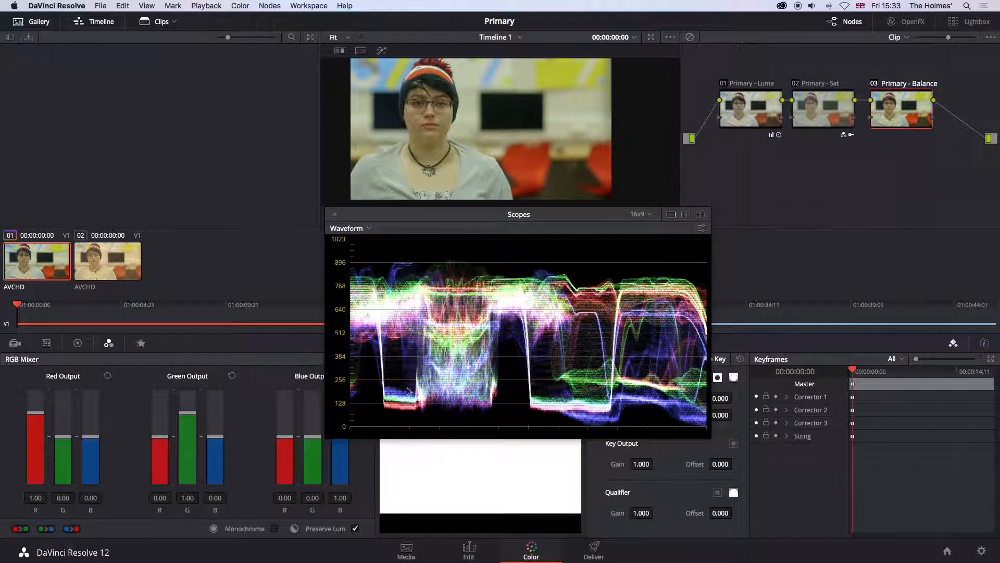
drag(519, 214, 564, 209)
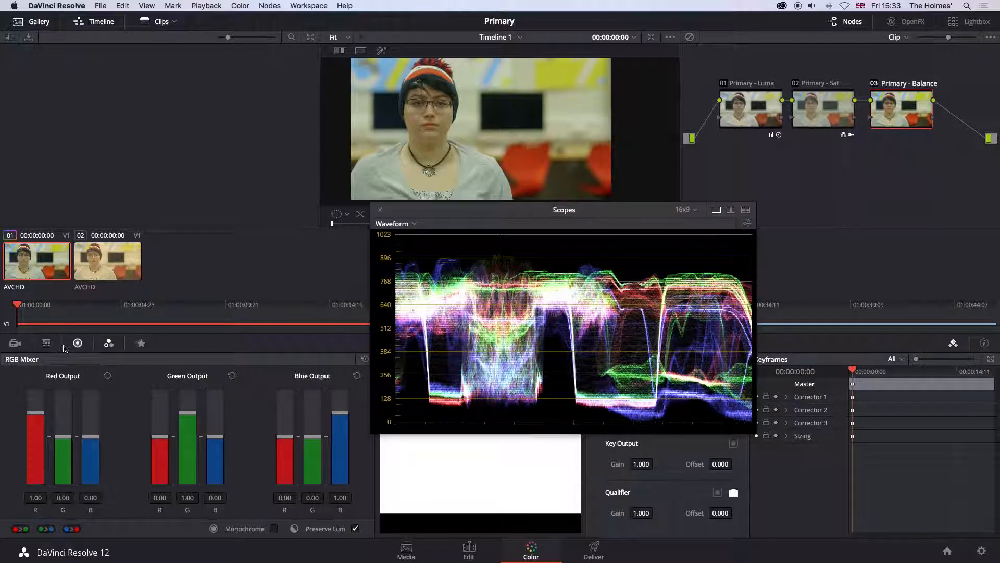
Nudge Lift R up and Lift B down on the Primaries Bars, then reset node 03 to neutral
click(76, 343)
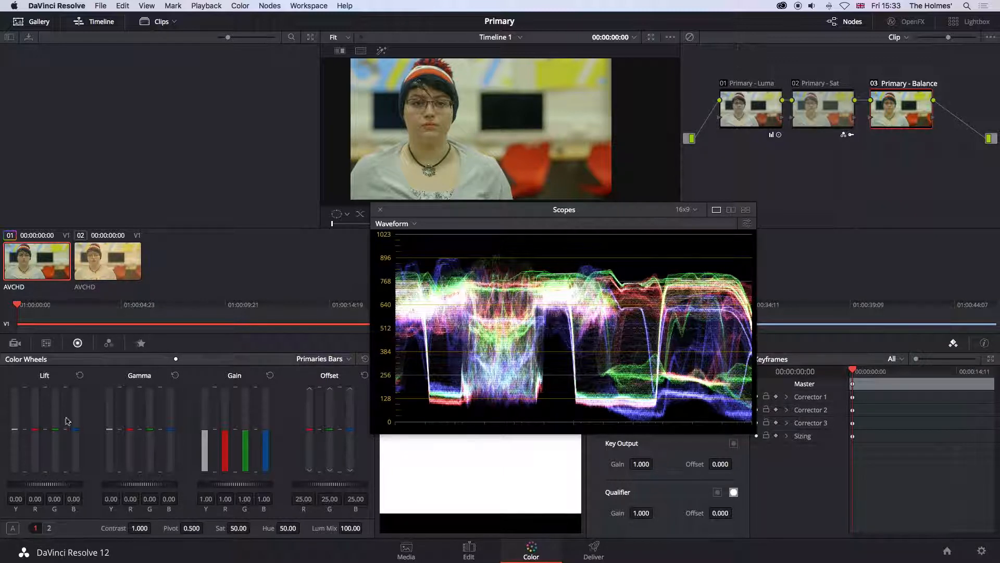
mouse_move(92, 459)
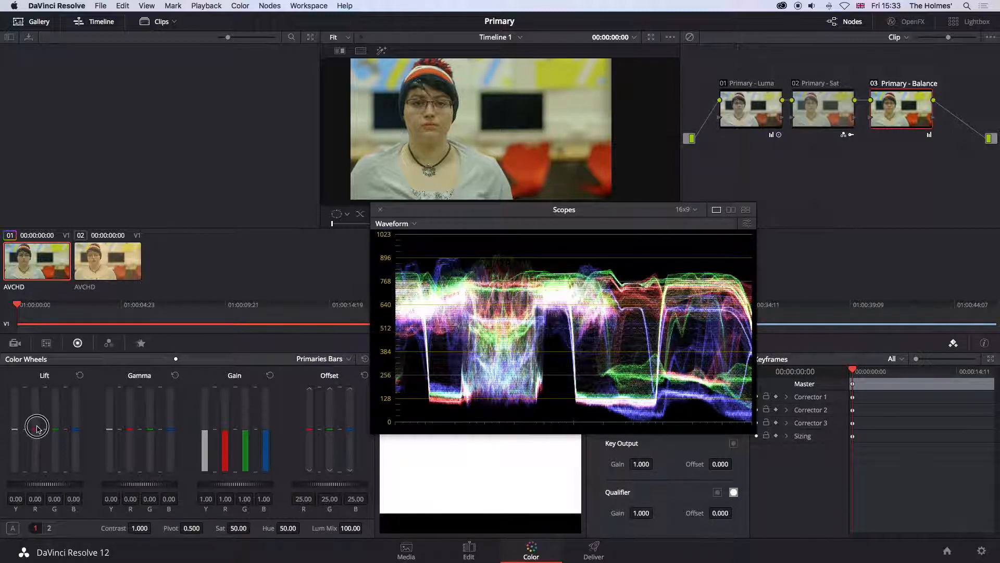
drag(36, 428, 40, 424)
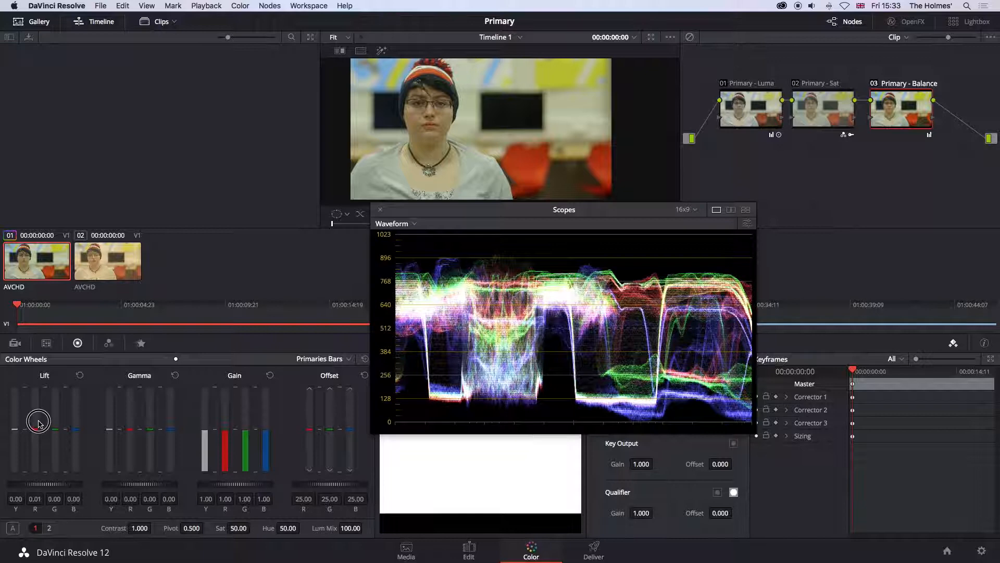
drag(39, 423, 40, 412)
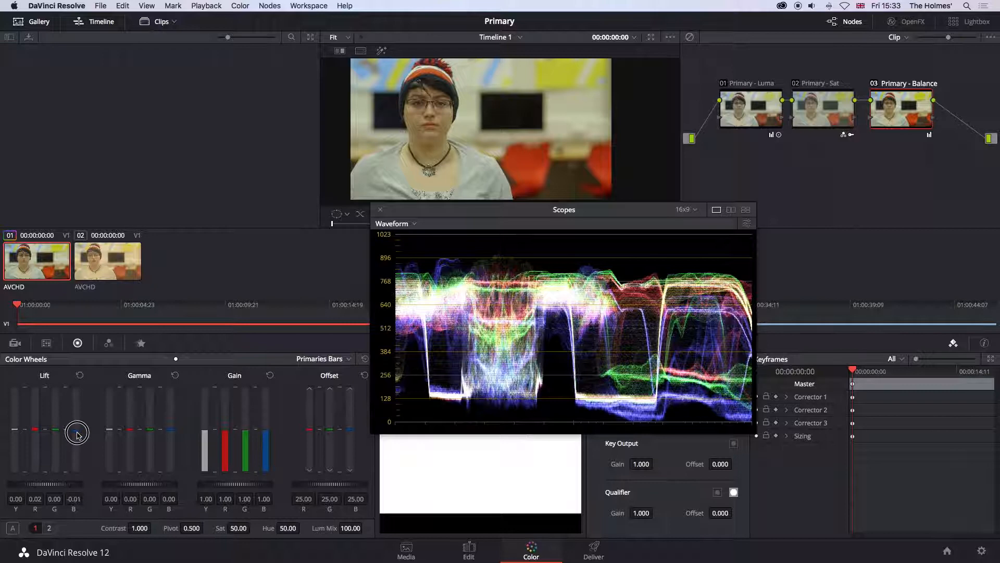
drag(77, 431, 78, 445)
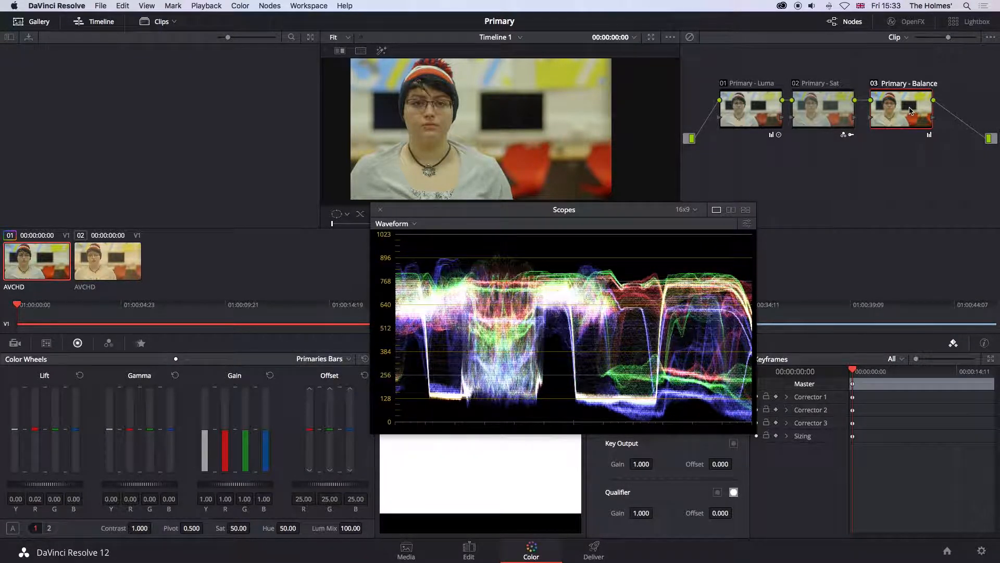
click(902, 109)
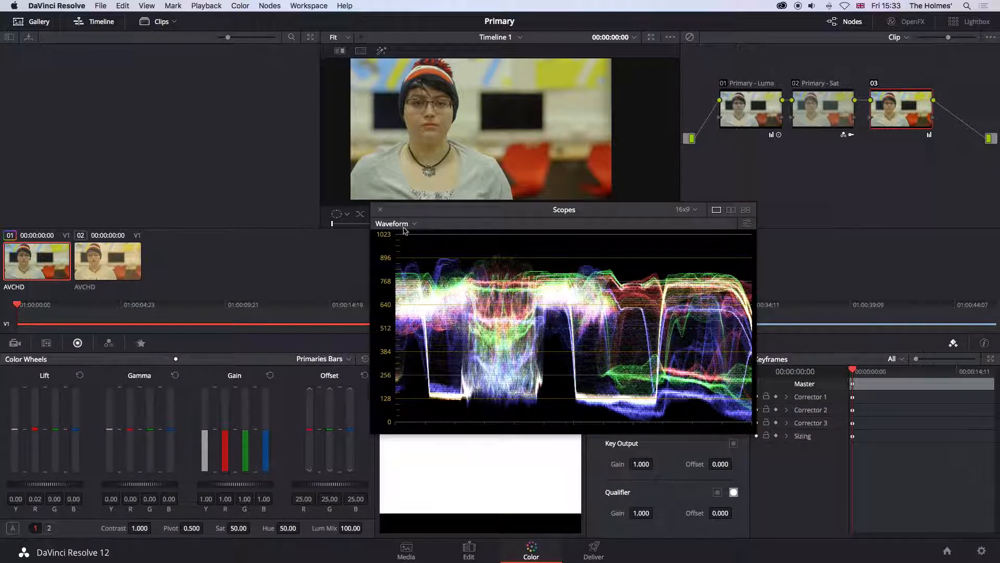
Switch the scope to an RGB Parade
click(394, 223)
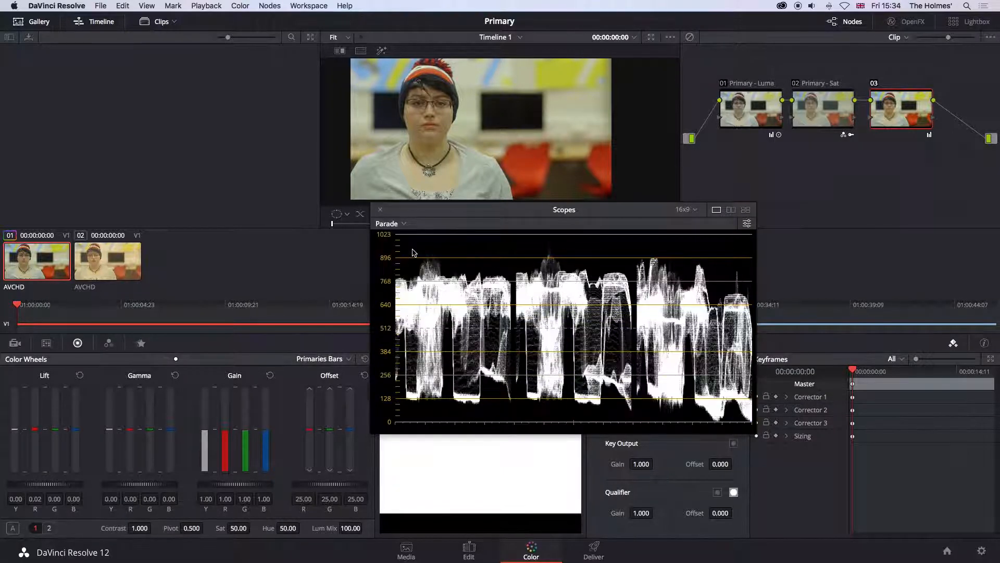
click(746, 223)
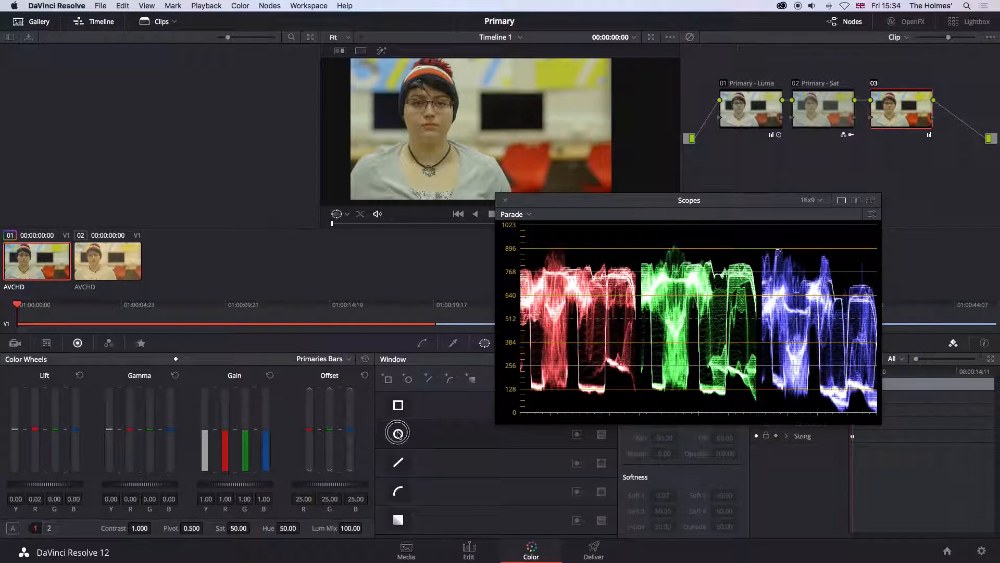
Add a circular Power Window on node 03, shrunk and placed on the neutral grey background
click(397, 434)
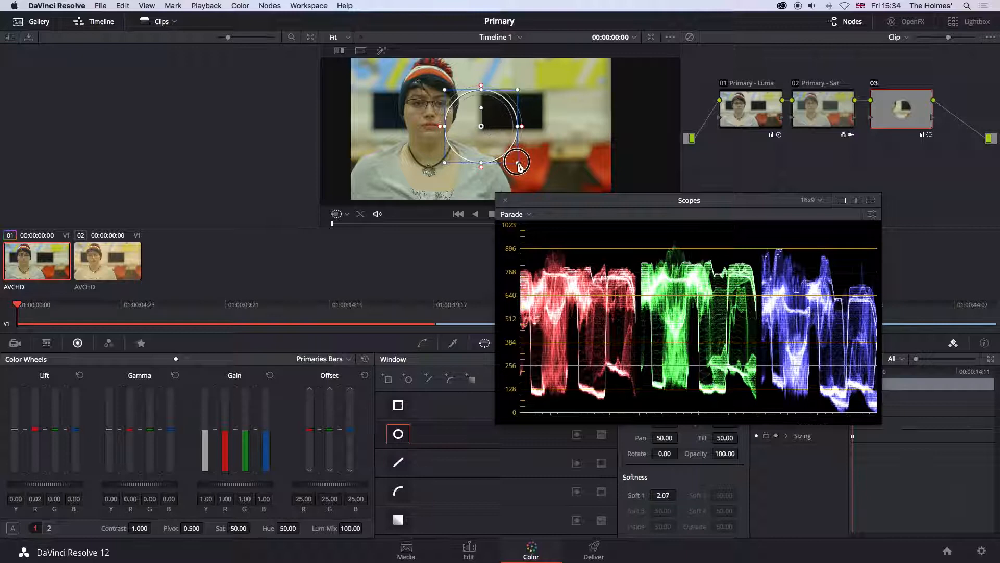
drag(517, 161, 507, 123)
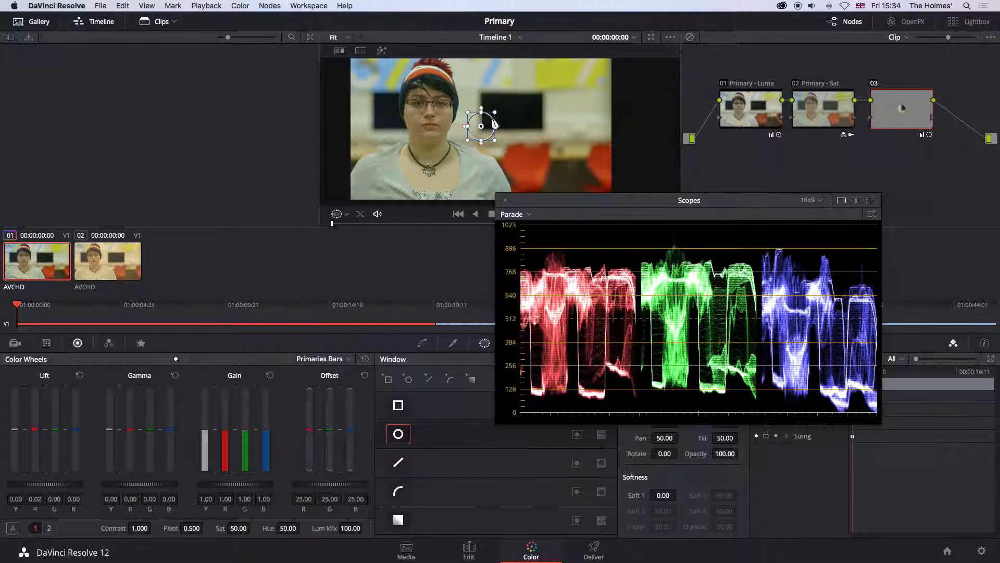
drag(481, 126, 518, 112)
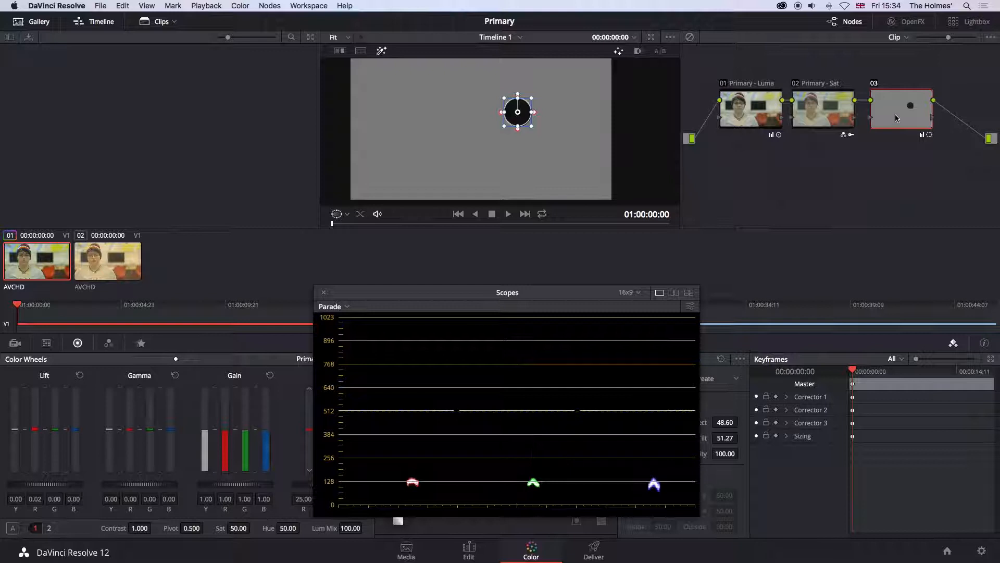
With Highlight on, nudge the red and blue lift so the patch's parade traces sit level
click(901, 108)
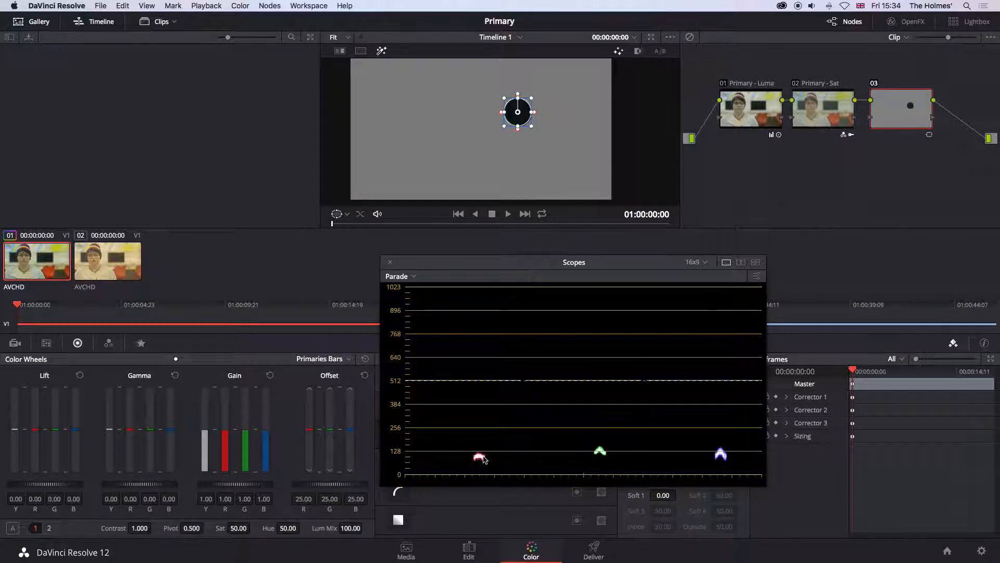
mouse_move(35, 432)
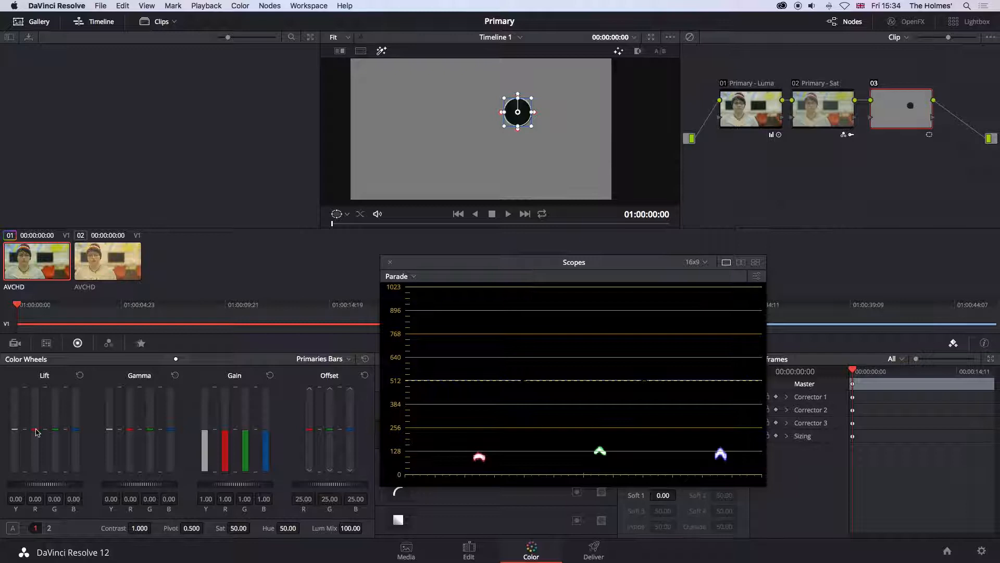
drag(36, 432, 36, 420)
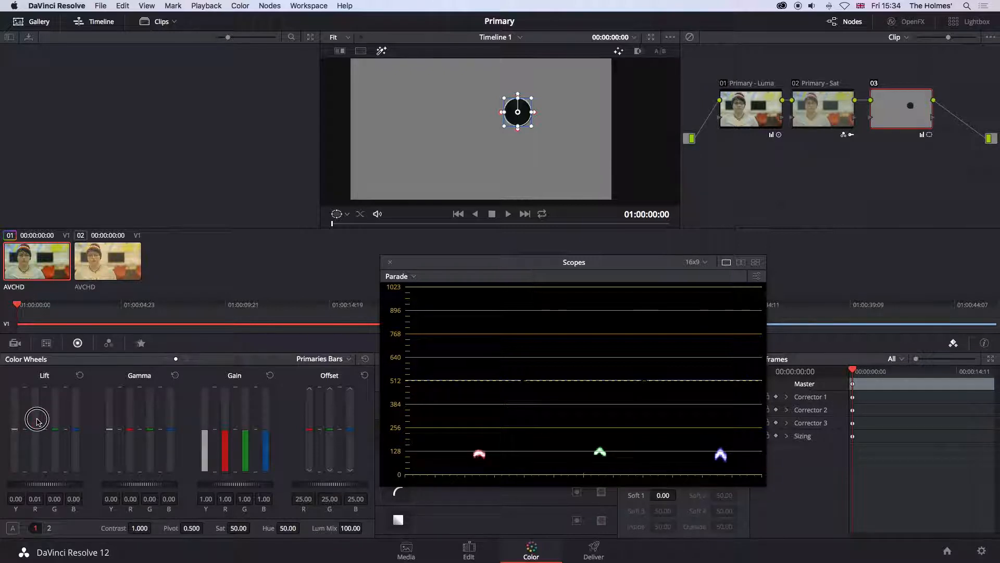
drag(37, 420, 39, 400)
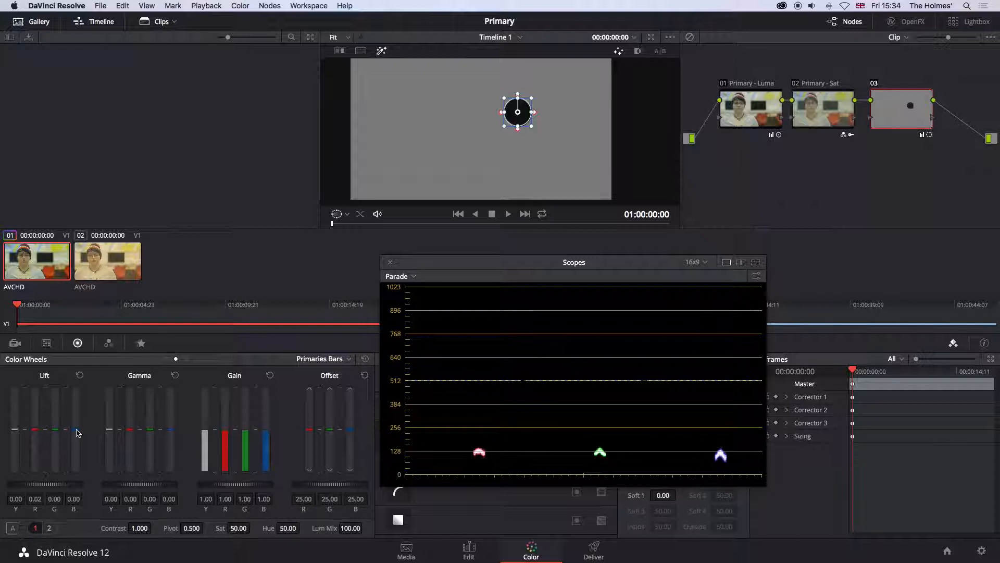
drag(78, 432, 78, 424)
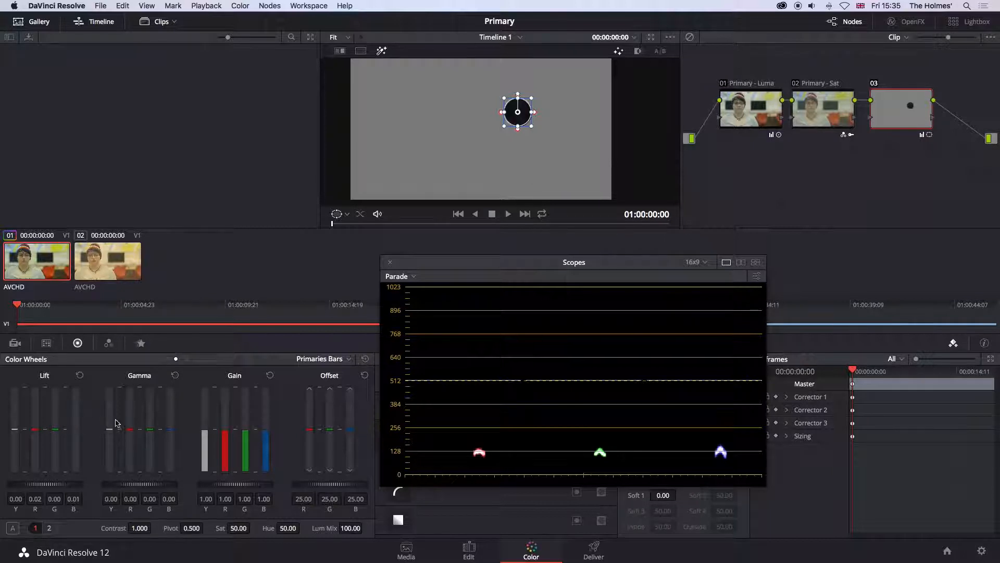
Return the scope to Waveform and fine-tune the shadow balance on the full frame
click(414, 277)
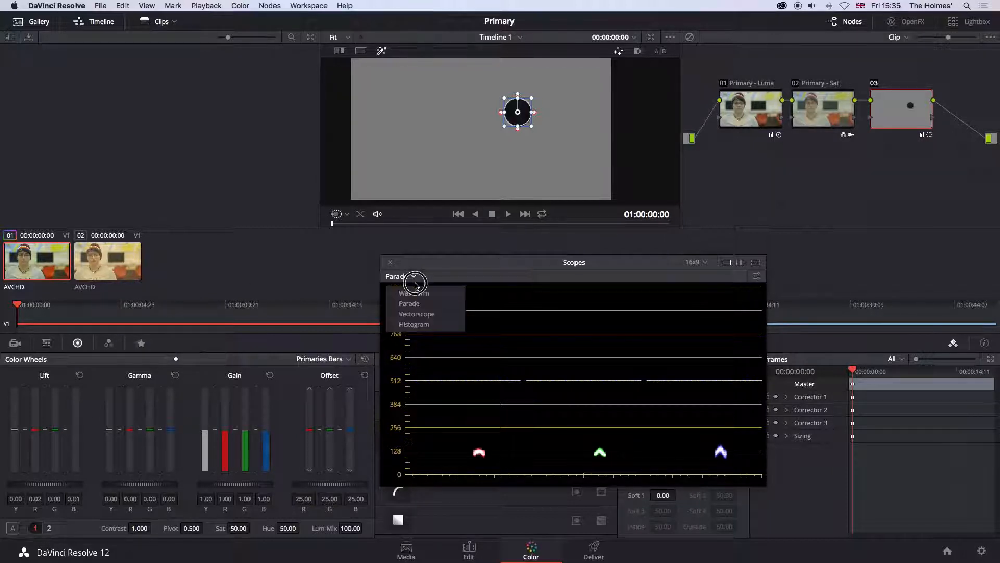
click(414, 293)
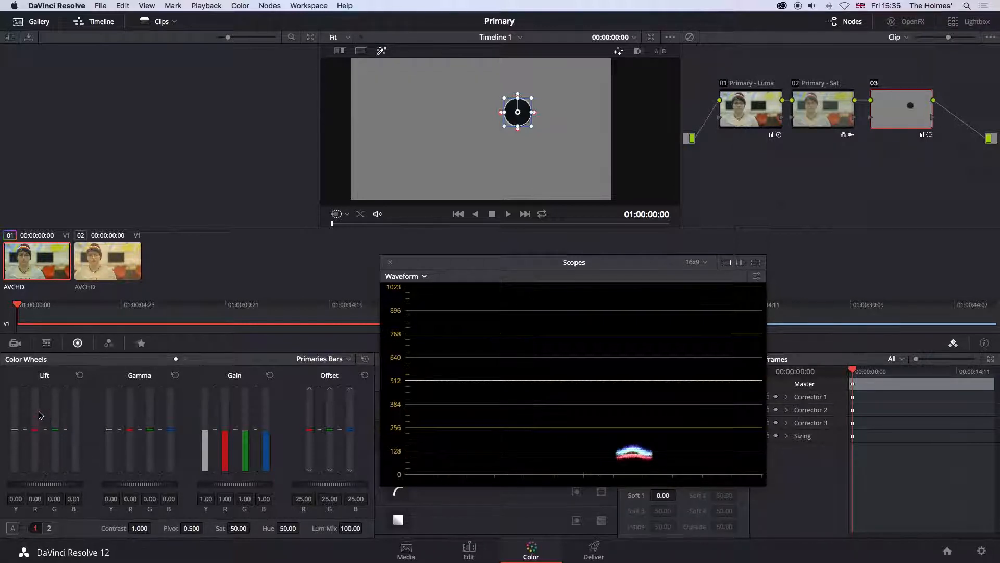
drag(37, 428, 37, 425)
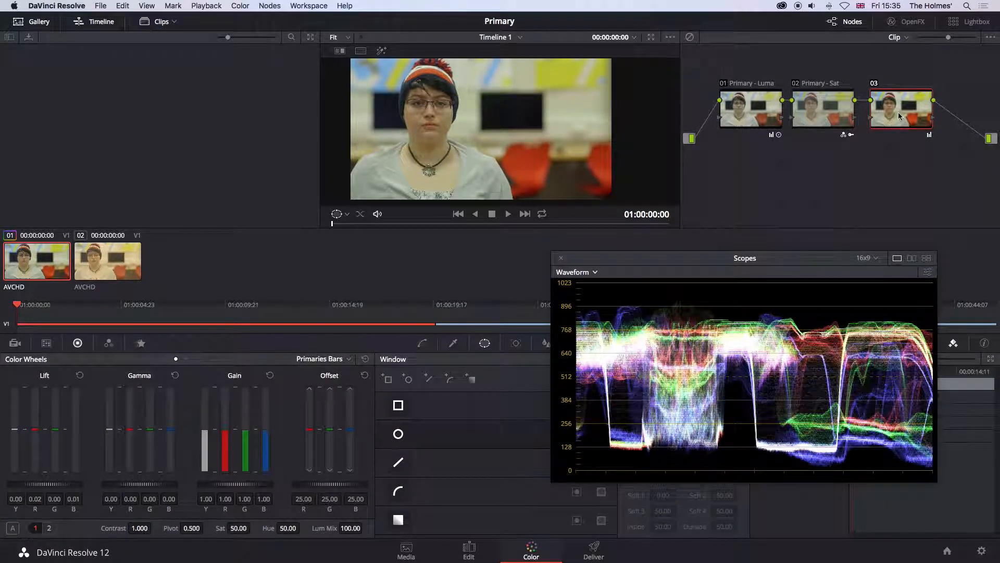
Scrub to 01:00:06:13 where the grey card is held up and pick a circular window with Highlight
click(902, 108)
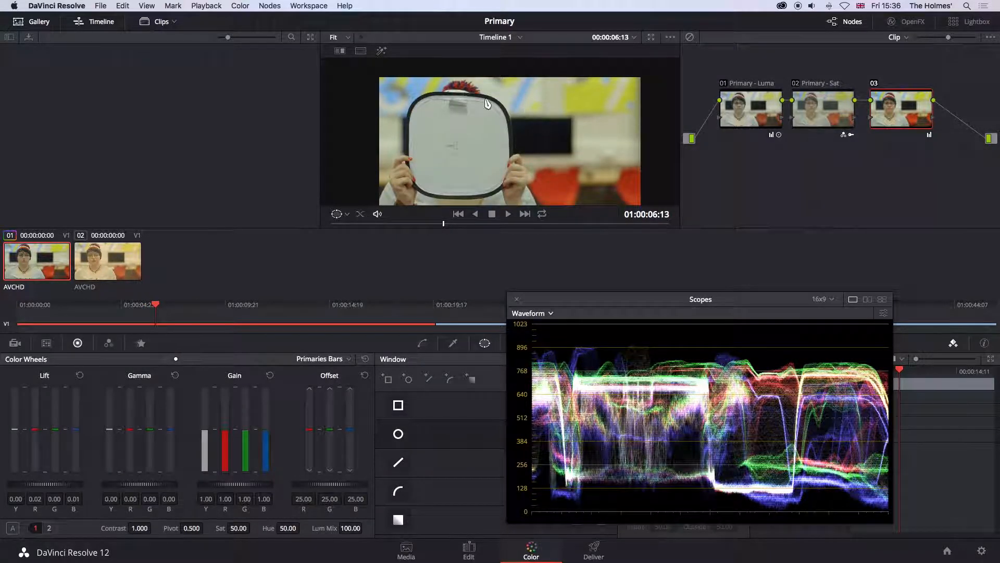
mouse_move(520, 133)
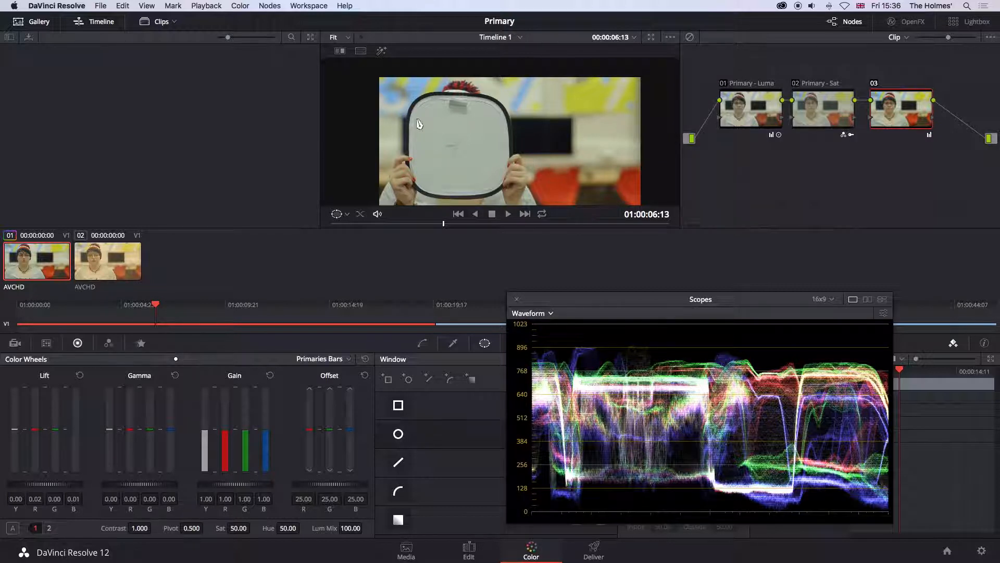
mouse_move(507, 135)
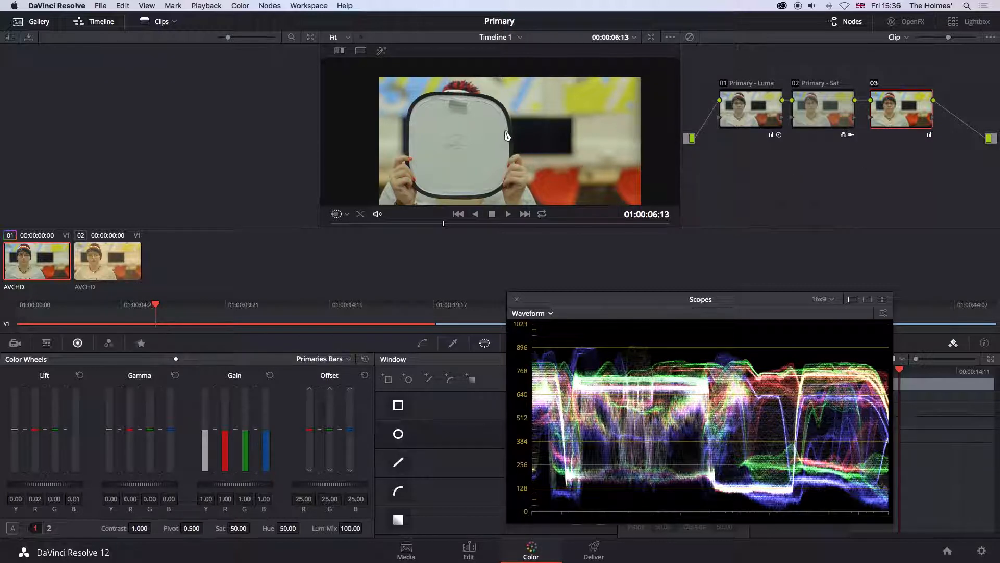
click(398, 433)
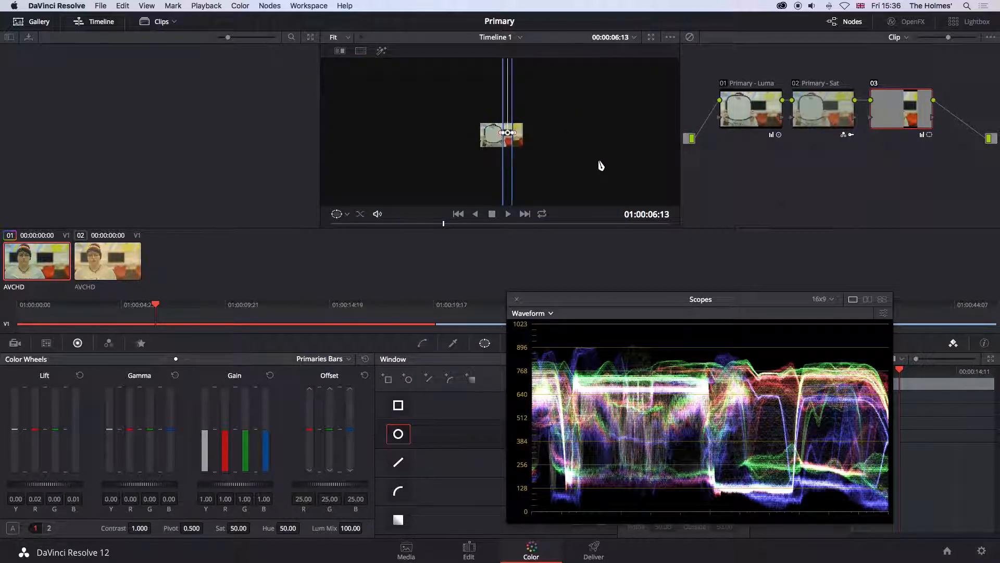
Replace the circle with a linear window, tilted and narrowed to a strip along the grey card
click(399, 434)
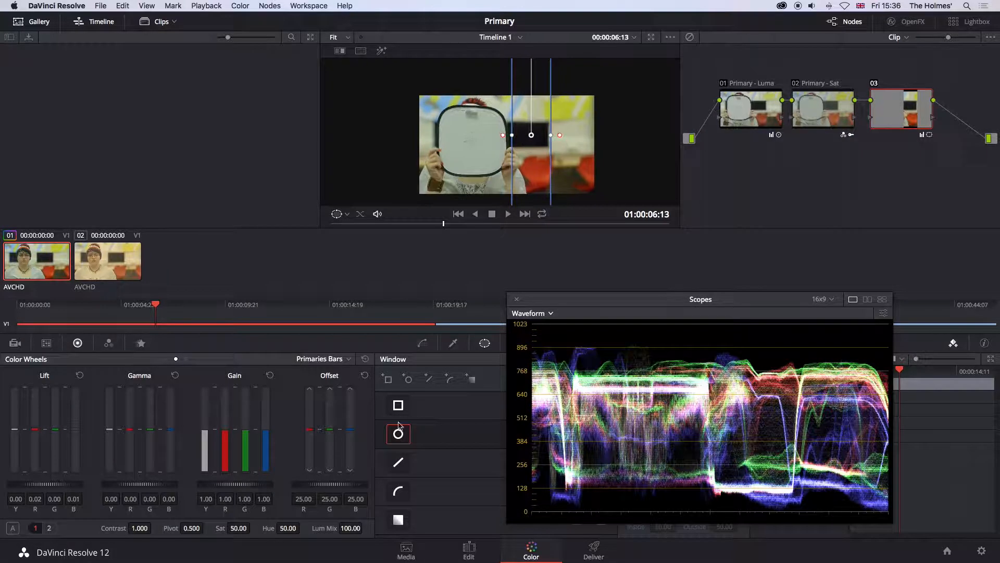
click(398, 406)
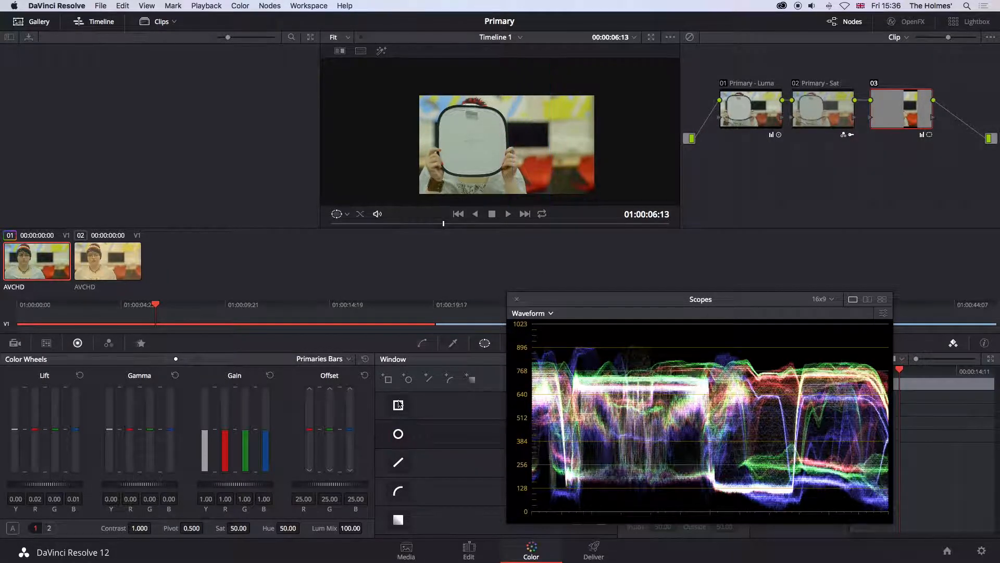
click(397, 405)
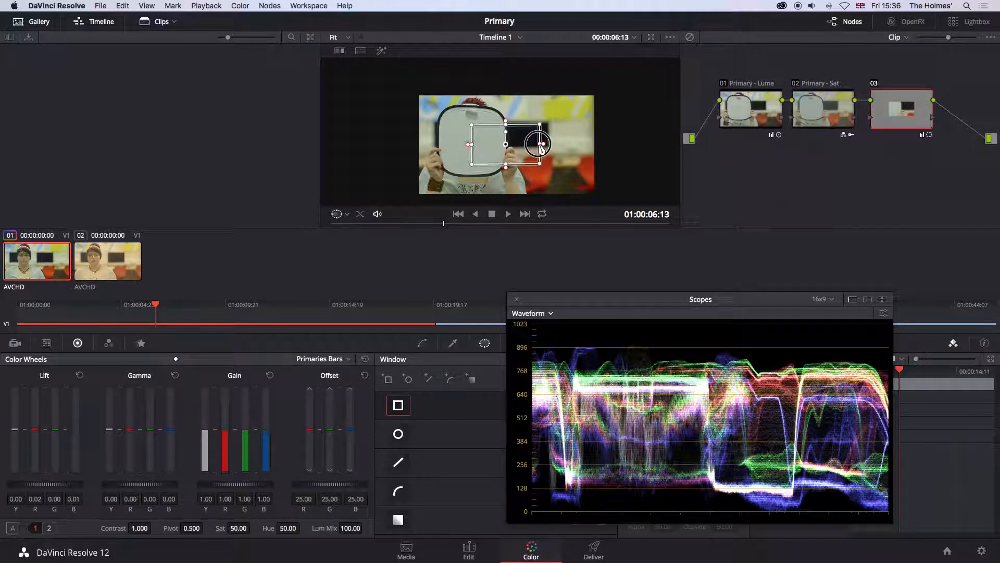
drag(538, 143, 509, 143)
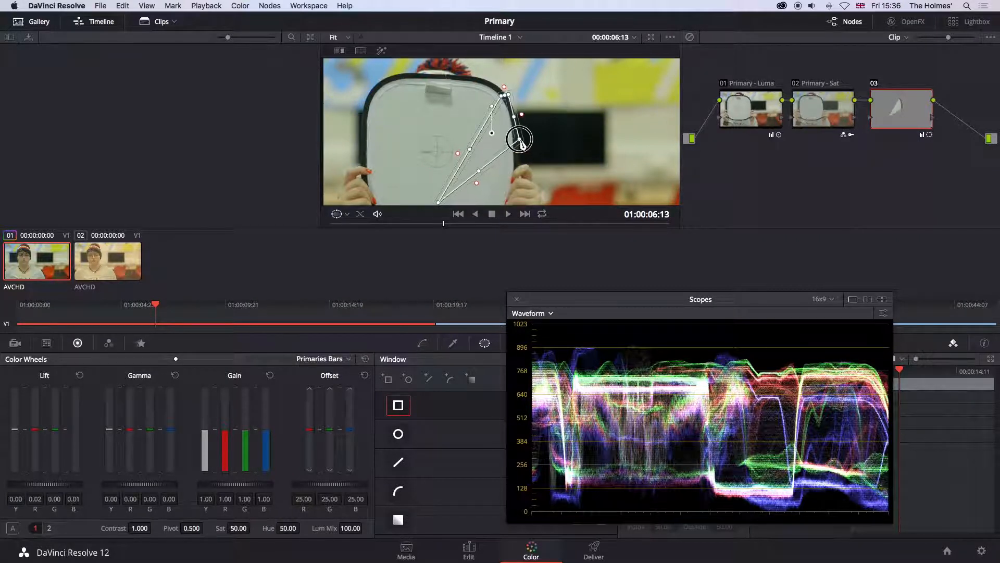
drag(520, 138, 490, 135)
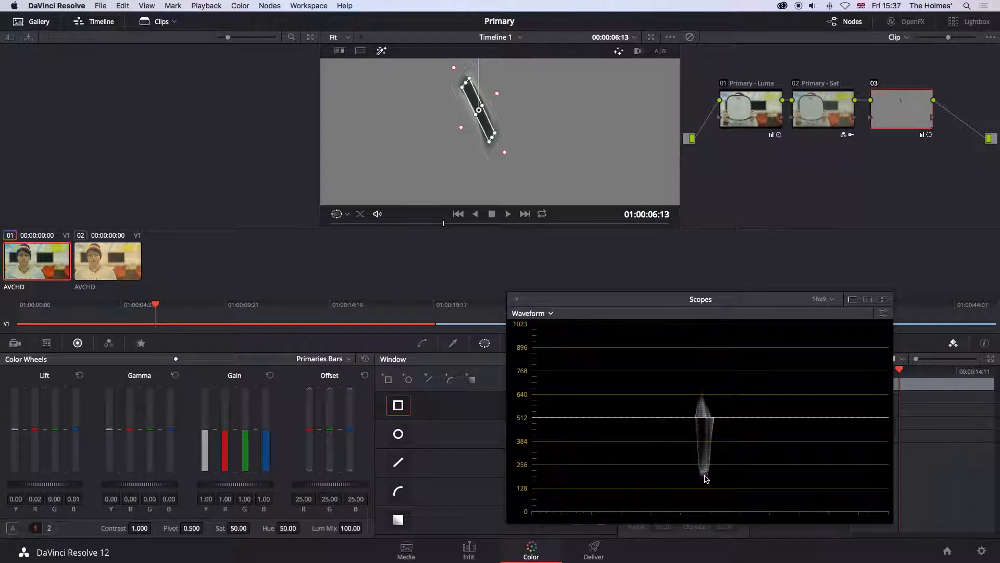
On the Parade, trim Lift R and G to about -0.01 to level the strip's traces, then back to Waveform
click(533, 312)
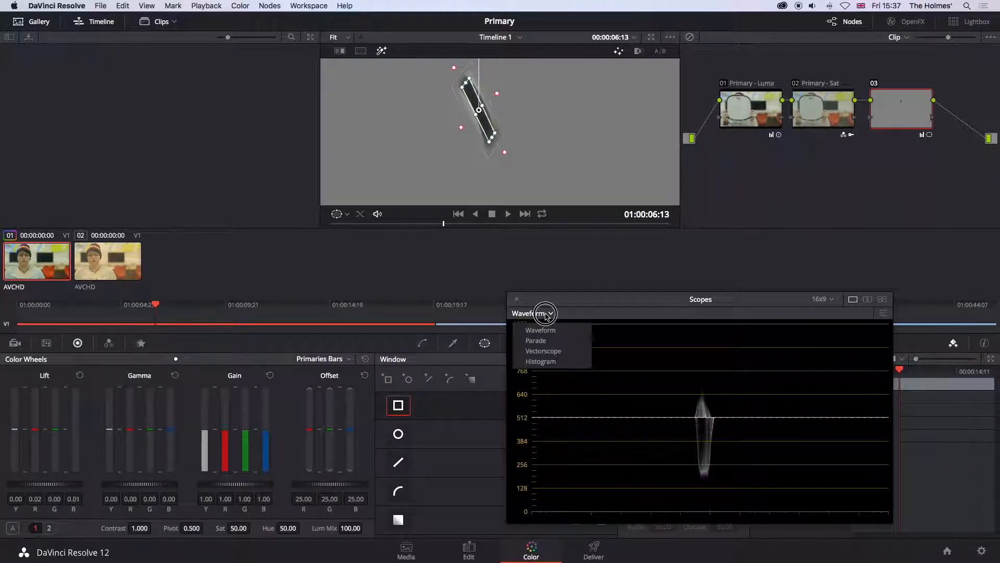
click(536, 339)
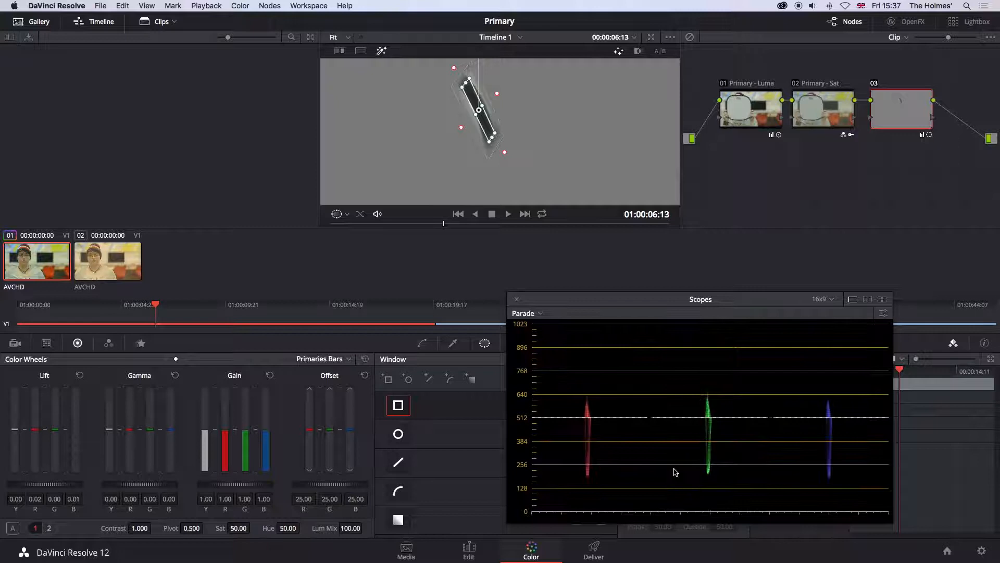
mouse_move(711, 478)
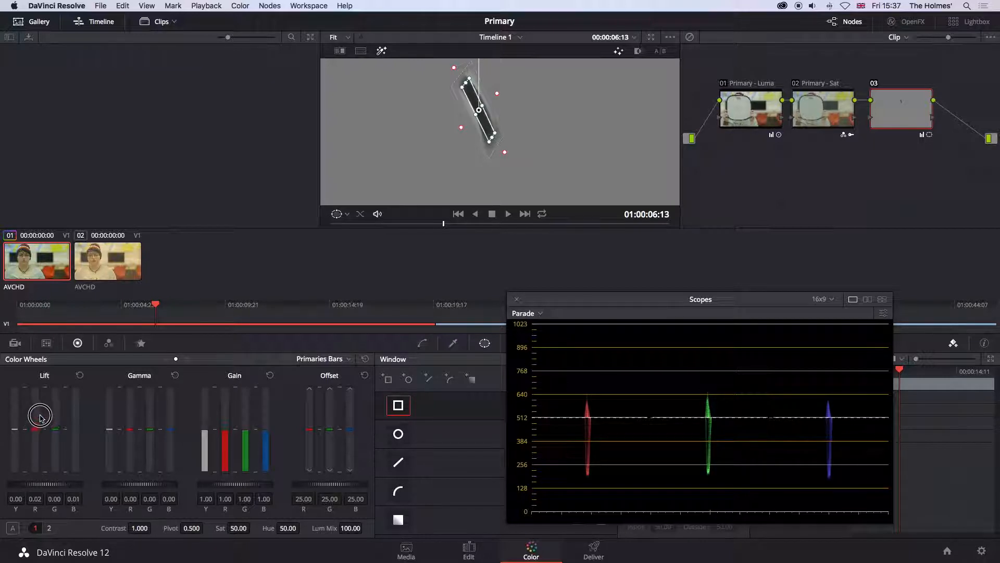
drag(41, 414, 45, 406)
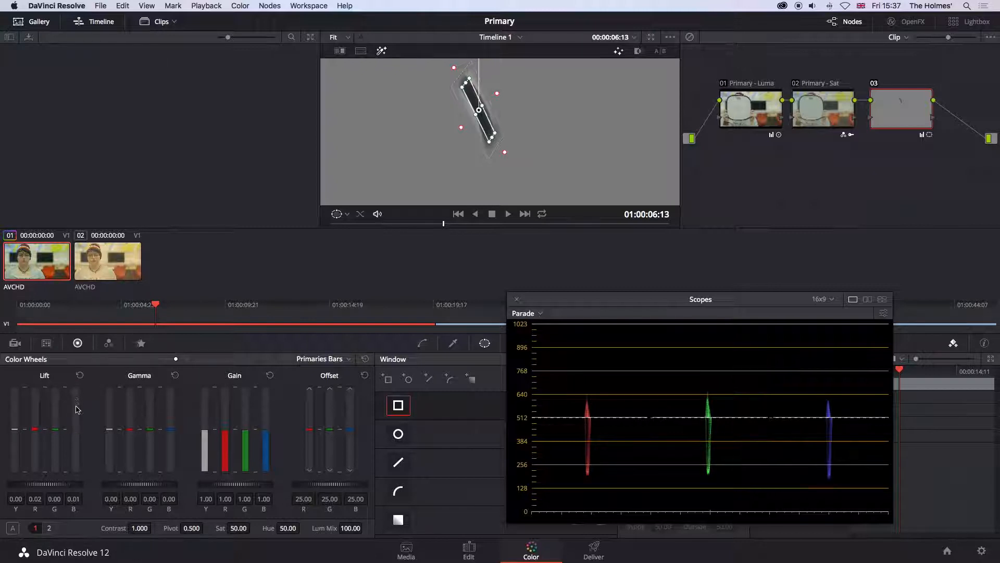
drag(75, 409, 56, 432)
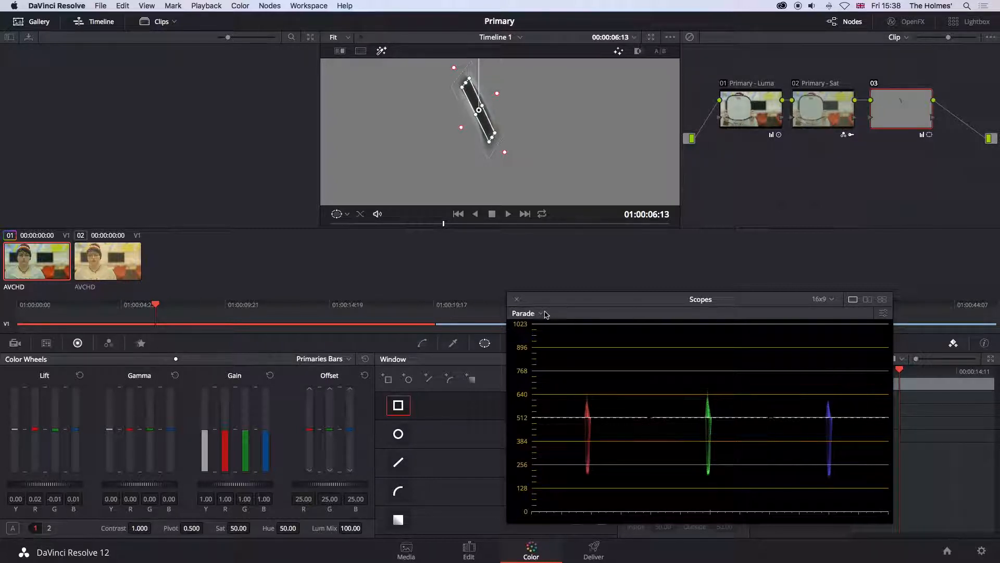
click(523, 313)
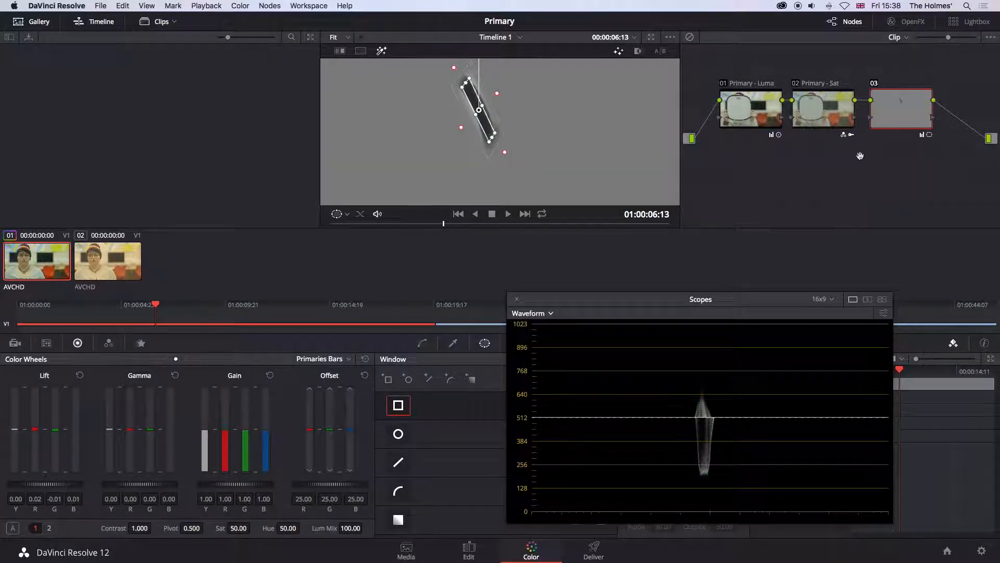
Turn off Highlight and adjust the overall gain up and down, settling around 1.16
click(900, 108)
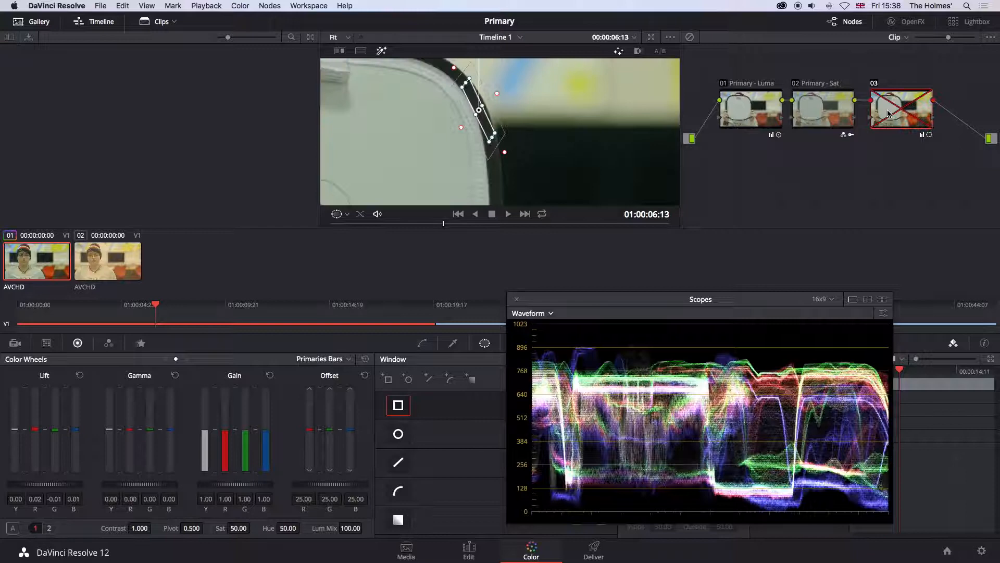
click(901, 110)
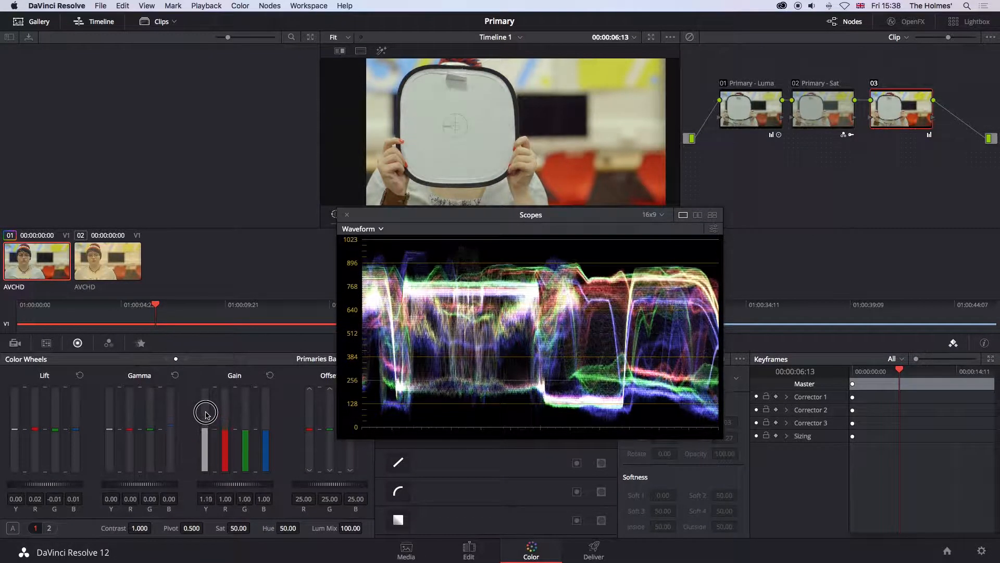
drag(205, 411, 205, 400)
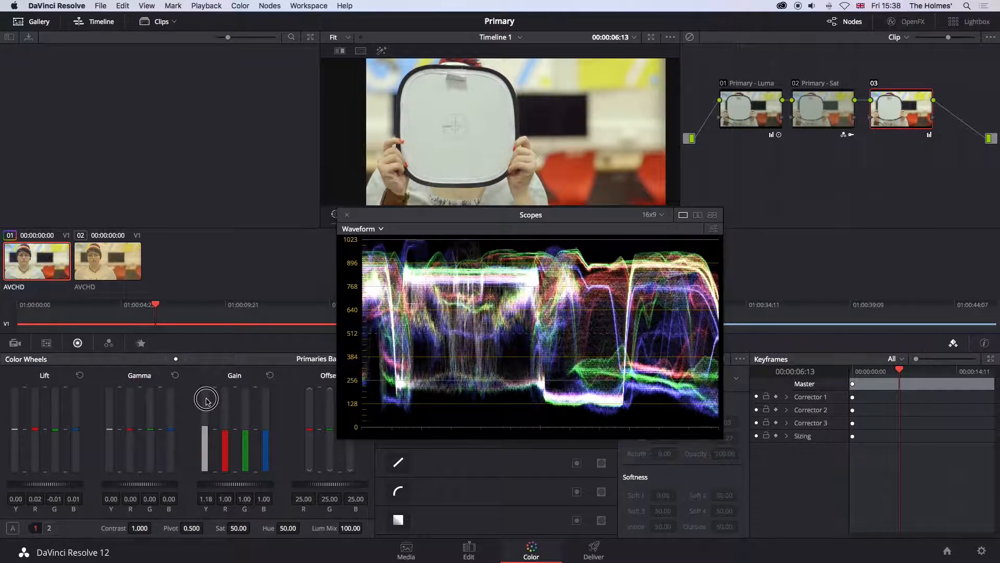
drag(206, 399, 208, 380)
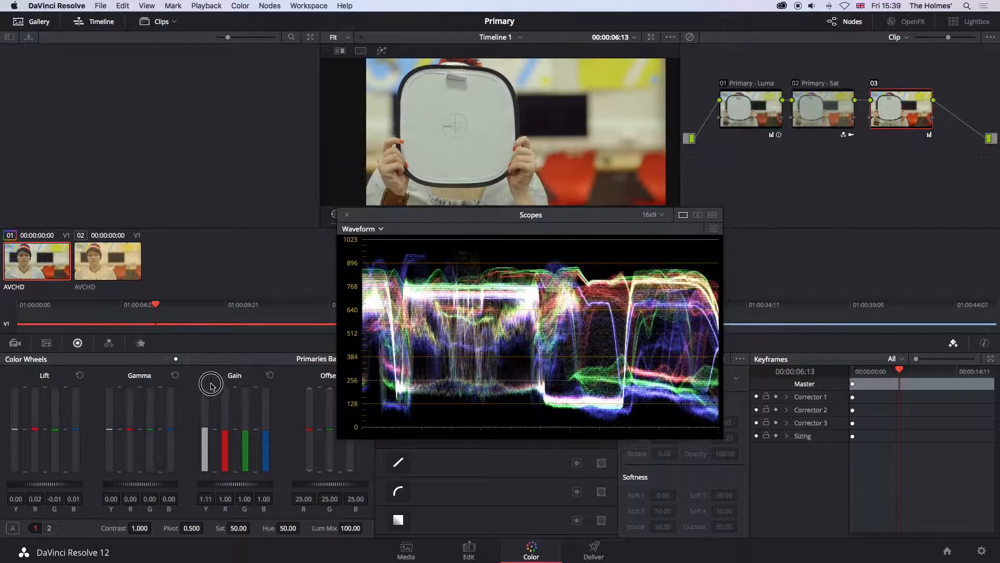
drag(213, 386, 212, 399)
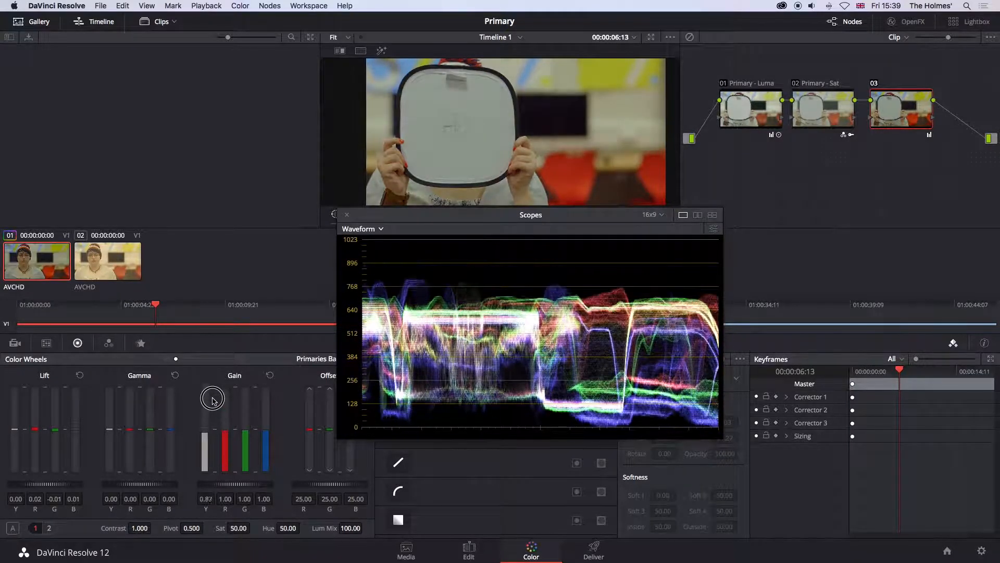
drag(212, 397, 217, 363)
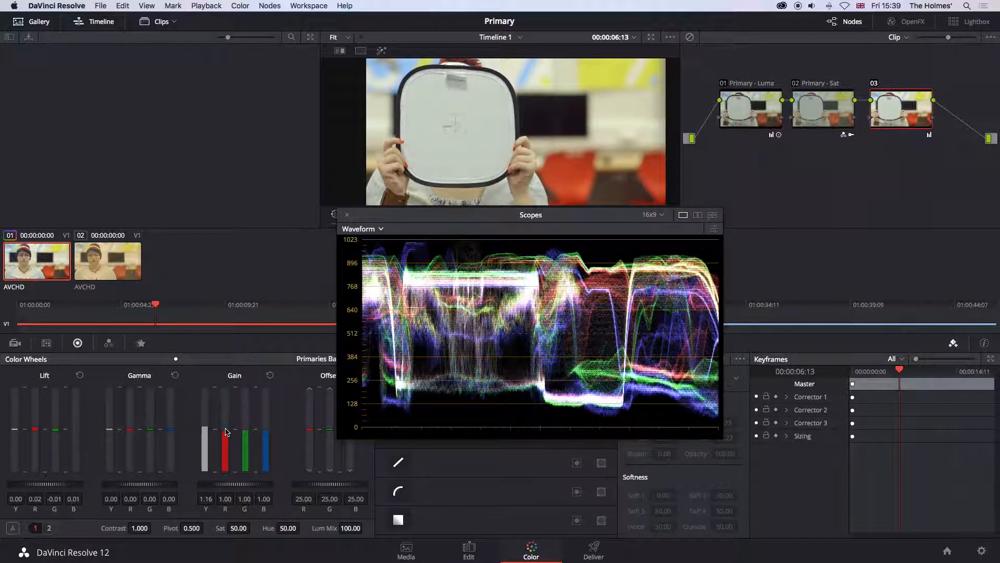
drag(226, 432, 229, 423)
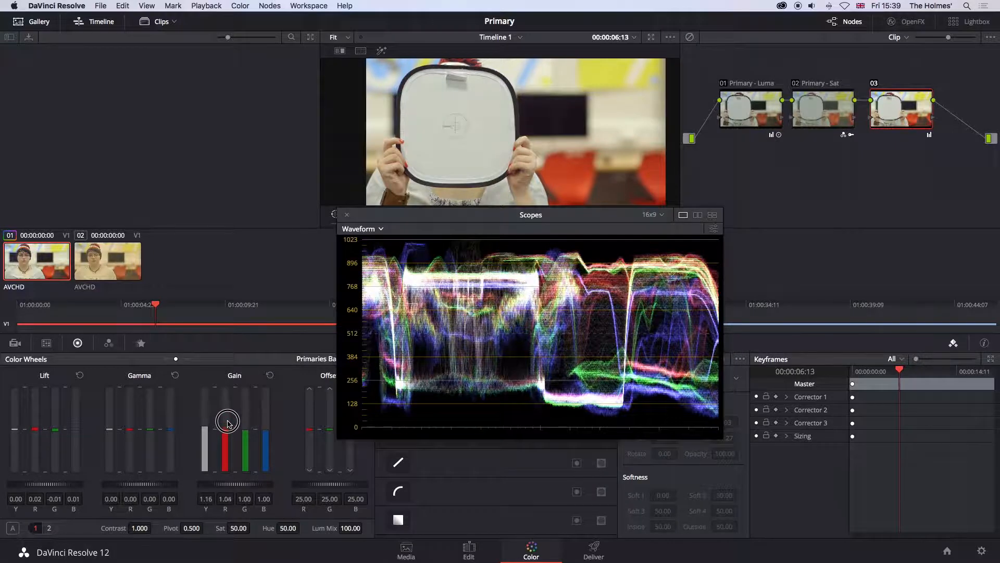
drag(228, 424, 266, 426)
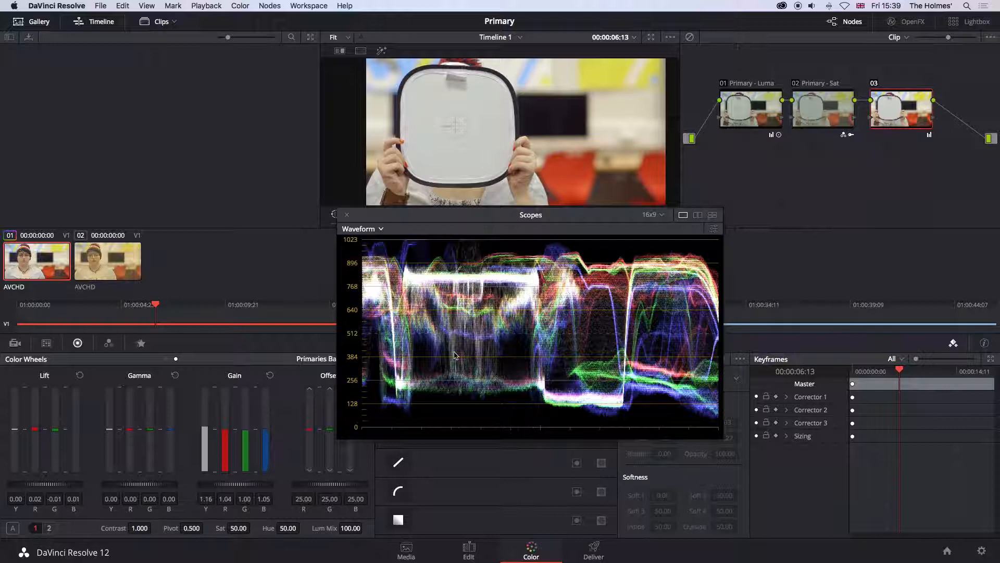
Switch the scope to Parade and move the Scopes window clear of the viewer
click(363, 228)
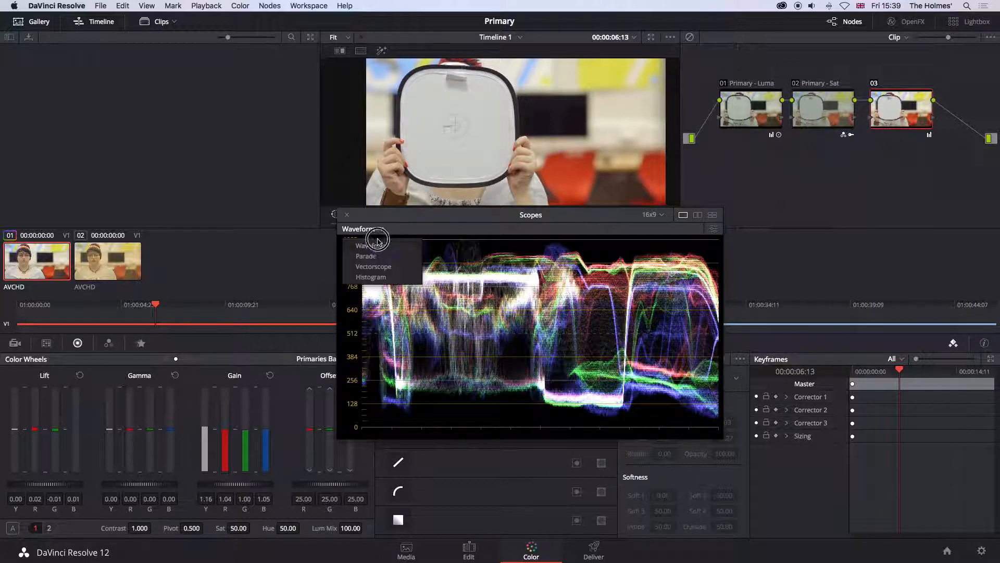
click(365, 256)
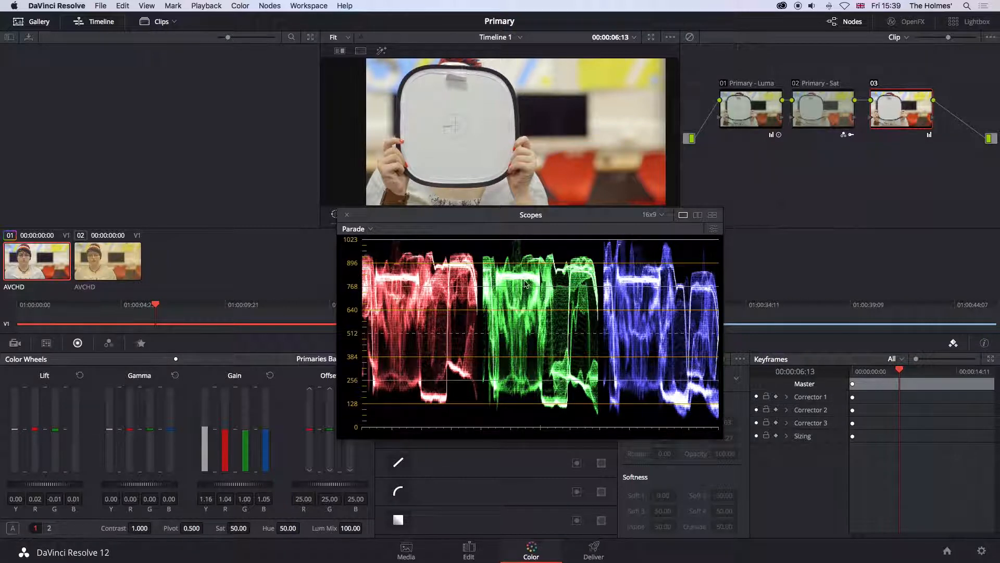
drag(246, 430, 246, 434)
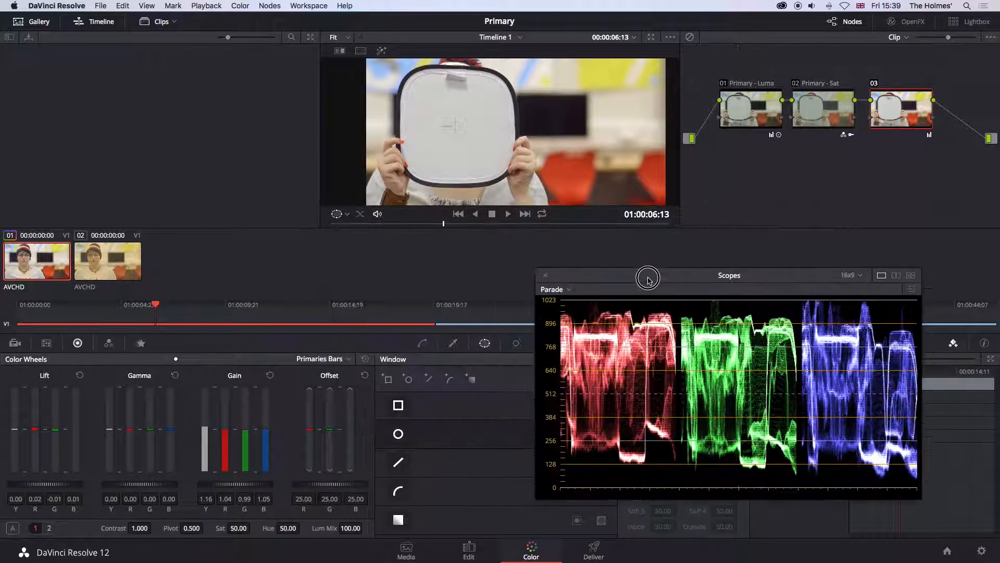
Lower Lift Y to about -0.03 and check the grey card on Parade and Waveform, scrubbing to the clip start
click(552, 289)
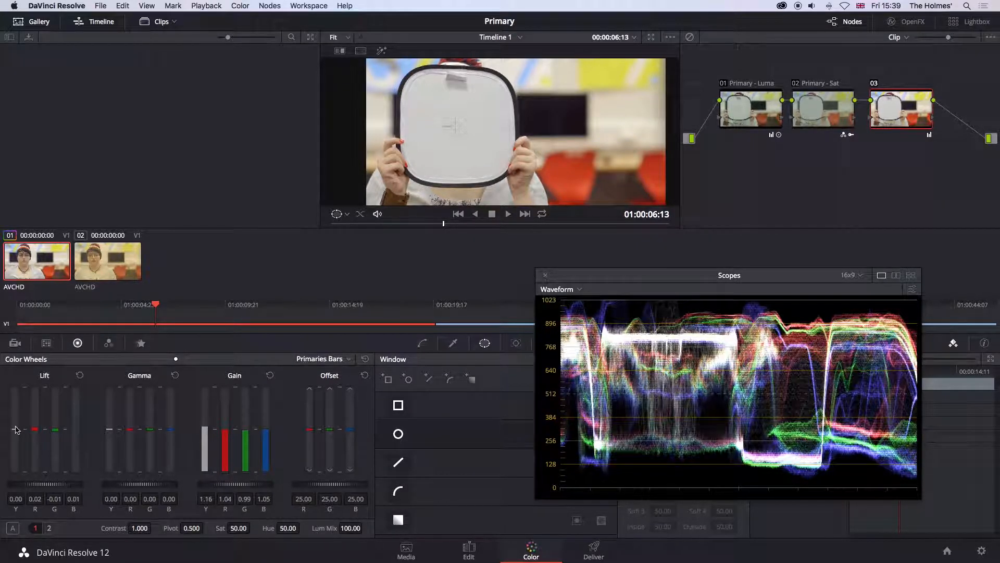
drag(16, 429, 16, 440)
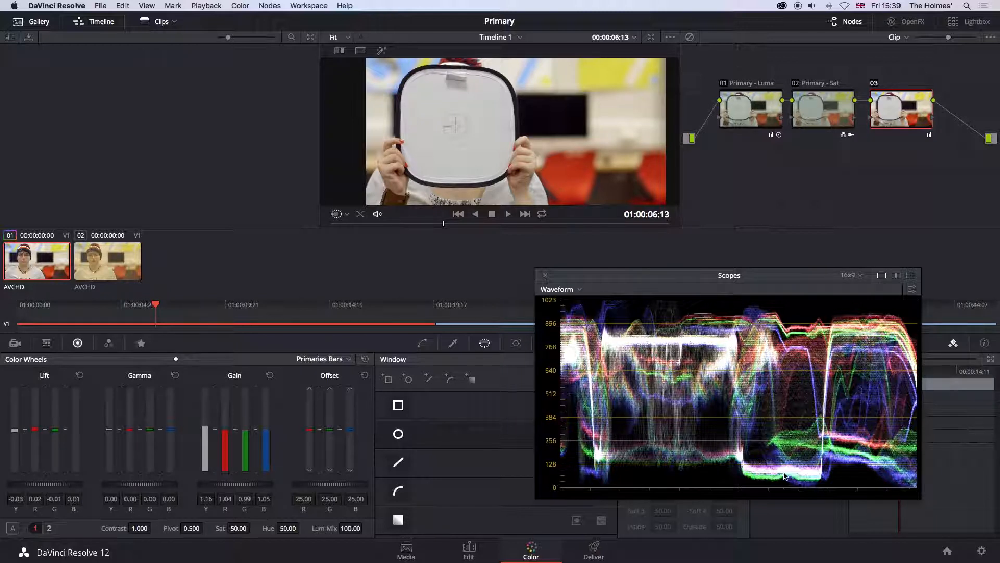
mouse_move(718, 428)
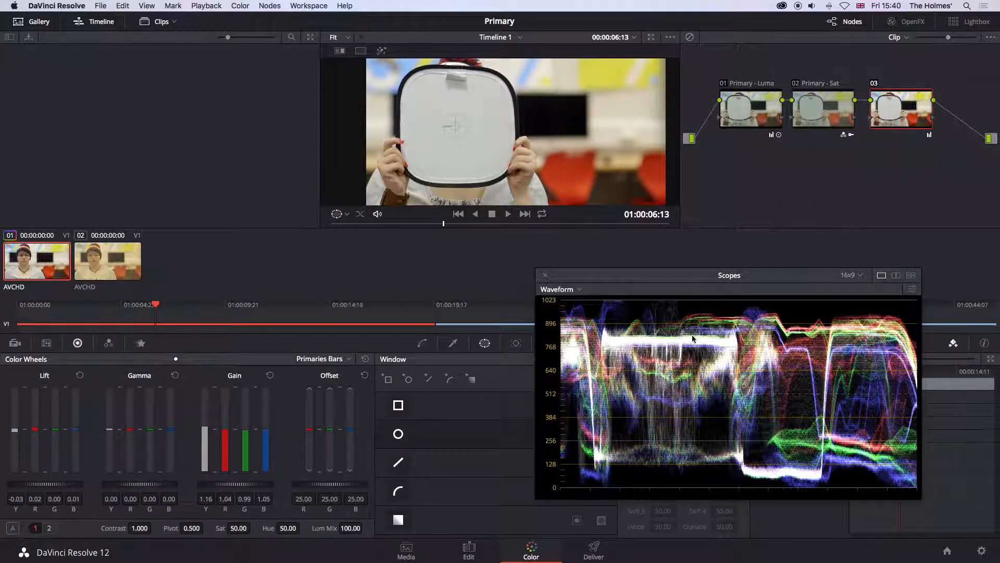
click(560, 288)
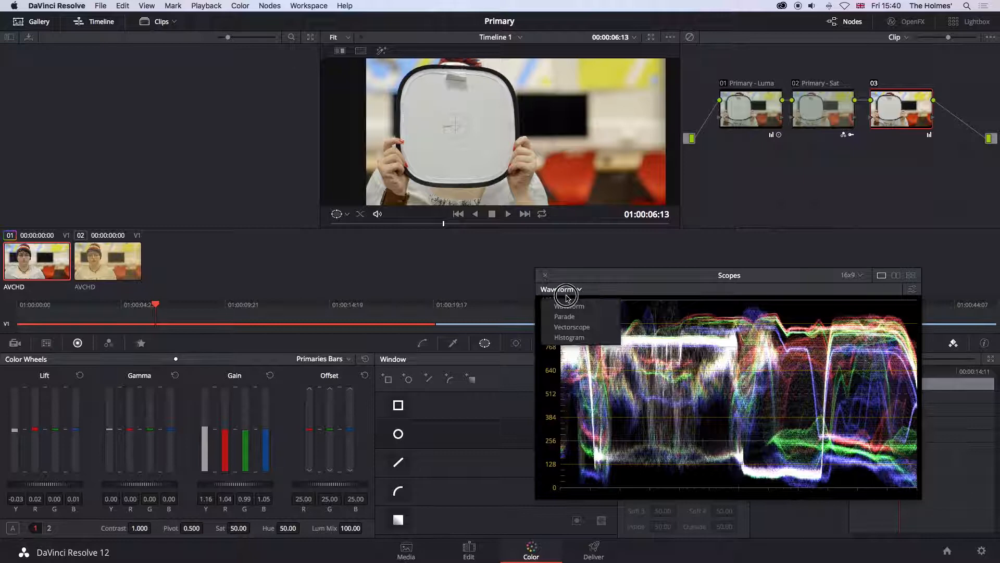
click(564, 317)
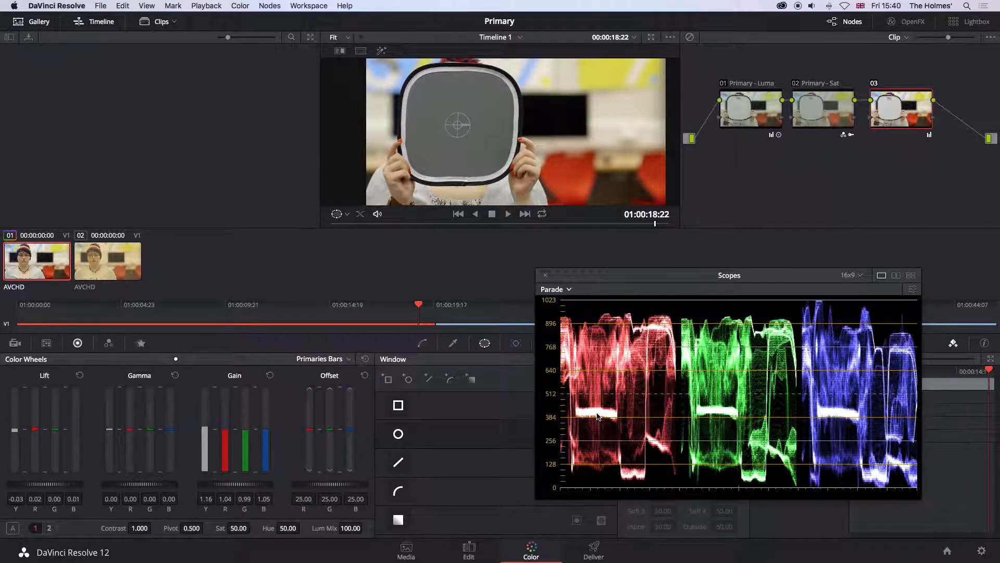
click(554, 289)
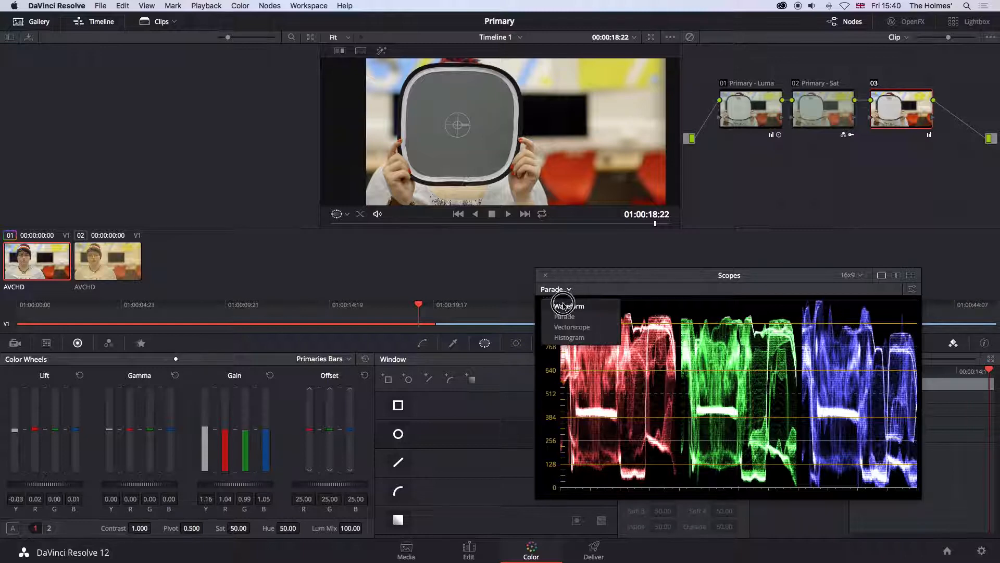
click(564, 305)
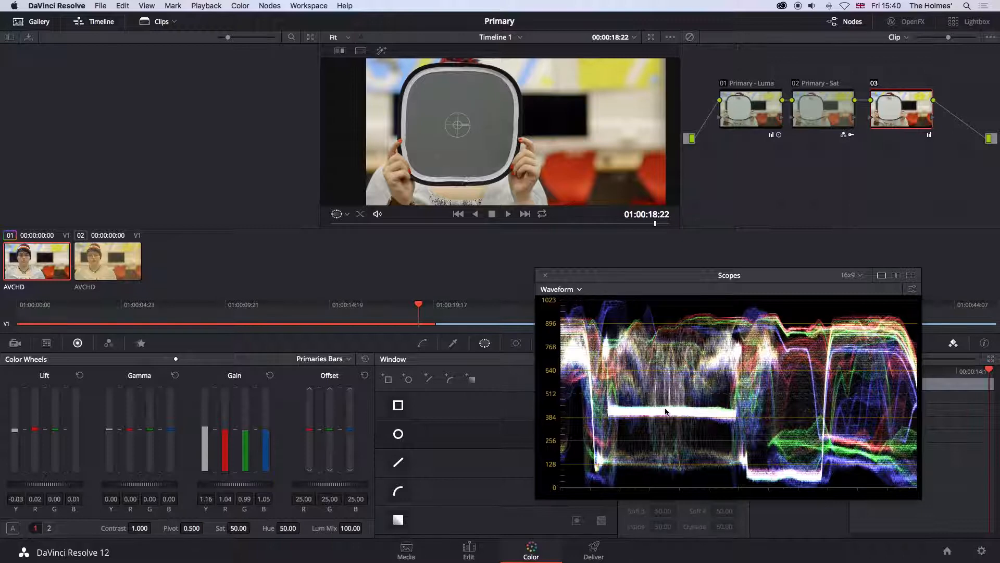
click(900, 108)
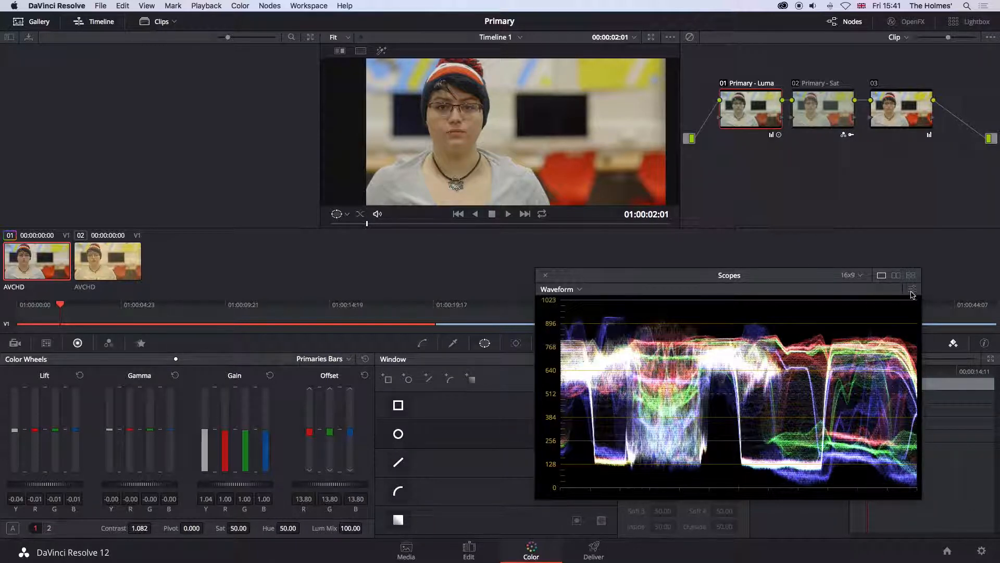
On a luma-only white trace, trim node 01's gain and lower its lift to -0.05
click(913, 289)
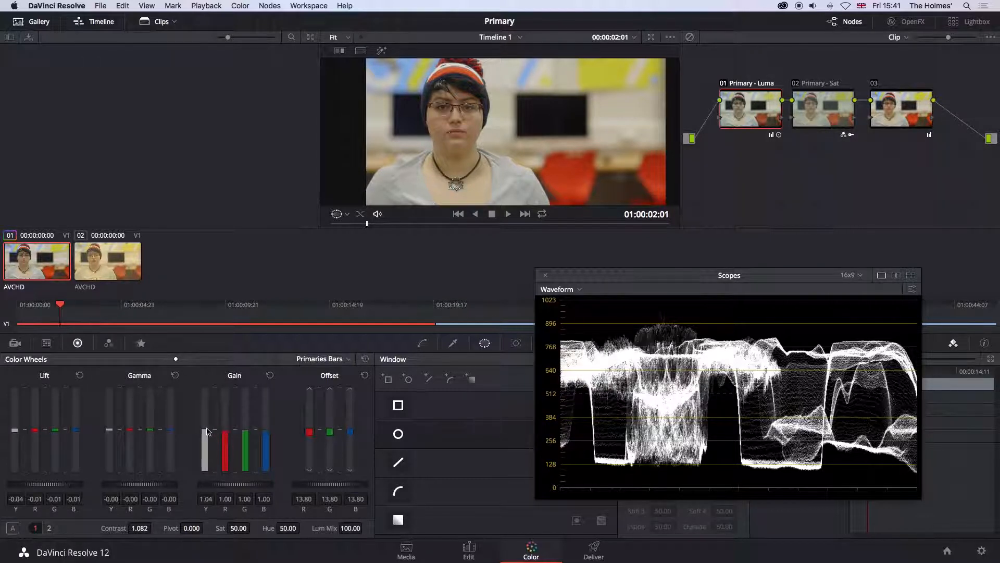
drag(205, 427, 205, 421)
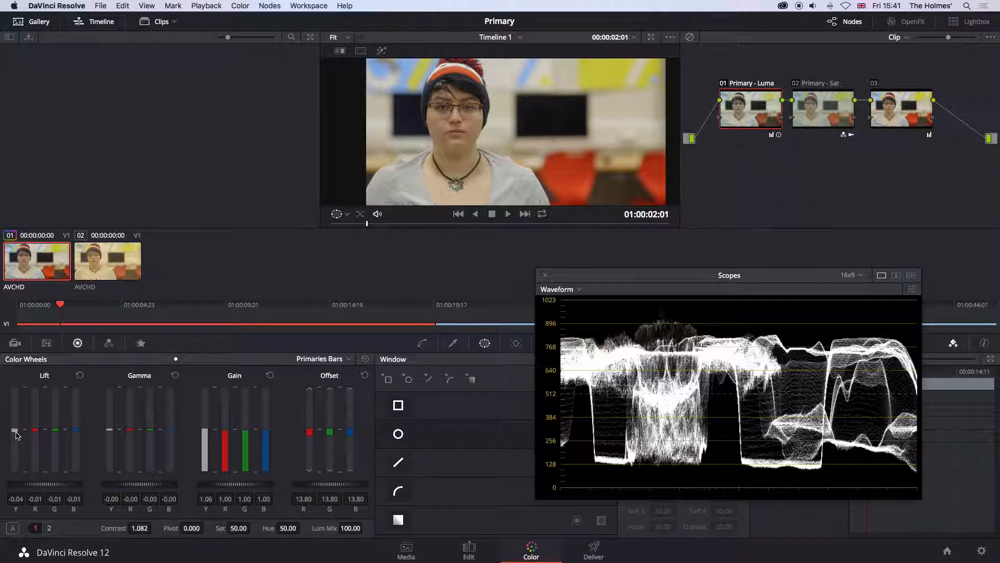
drag(16, 433, 16, 436)
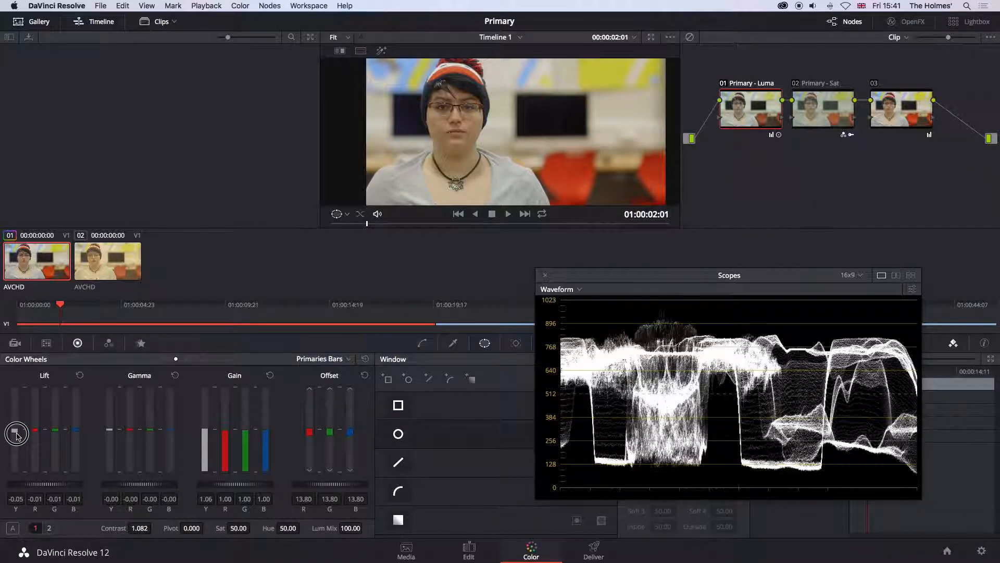
click(398, 434)
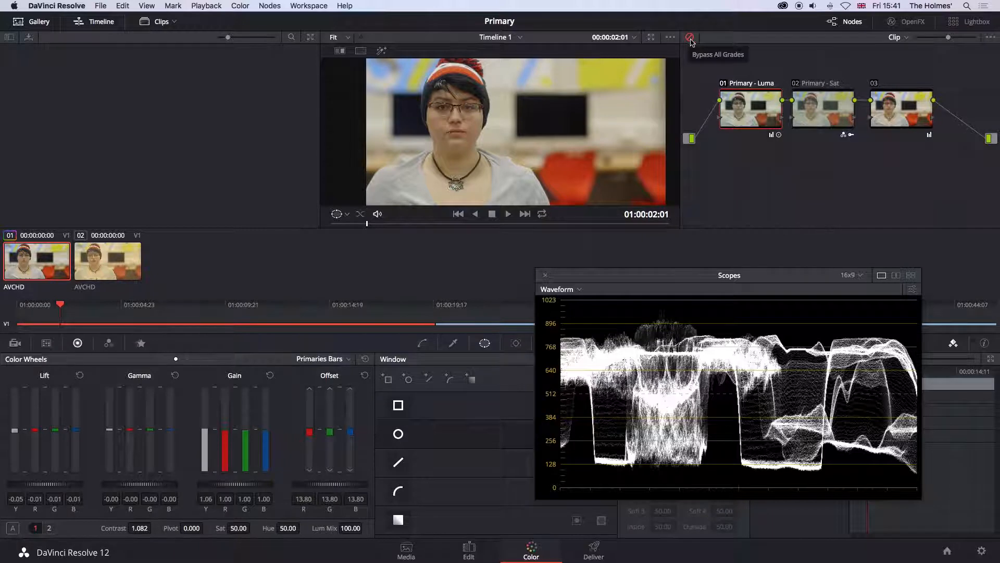
Bypass all grades to compare against the original, then return to the colour-balance node 03
click(690, 37)
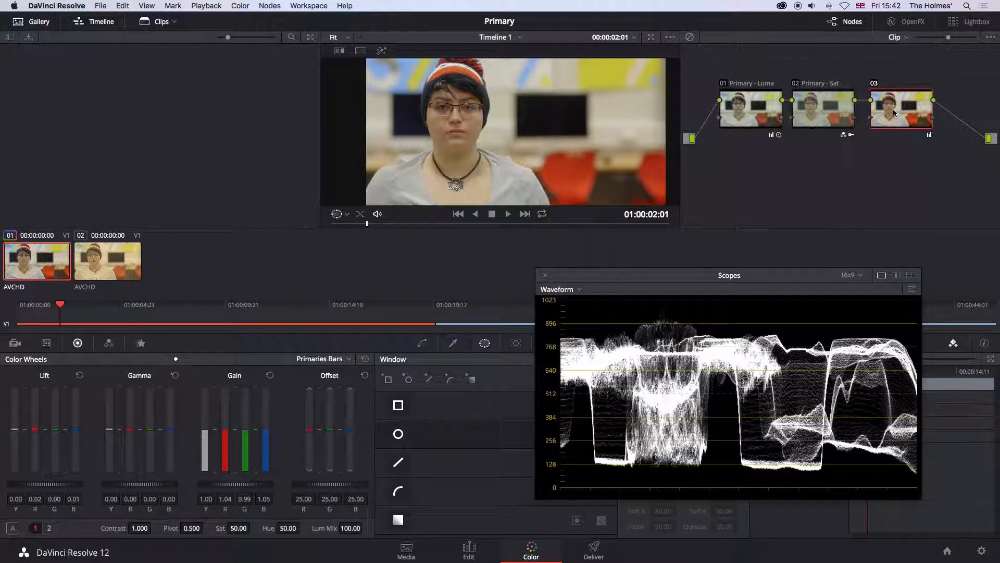
click(901, 109)
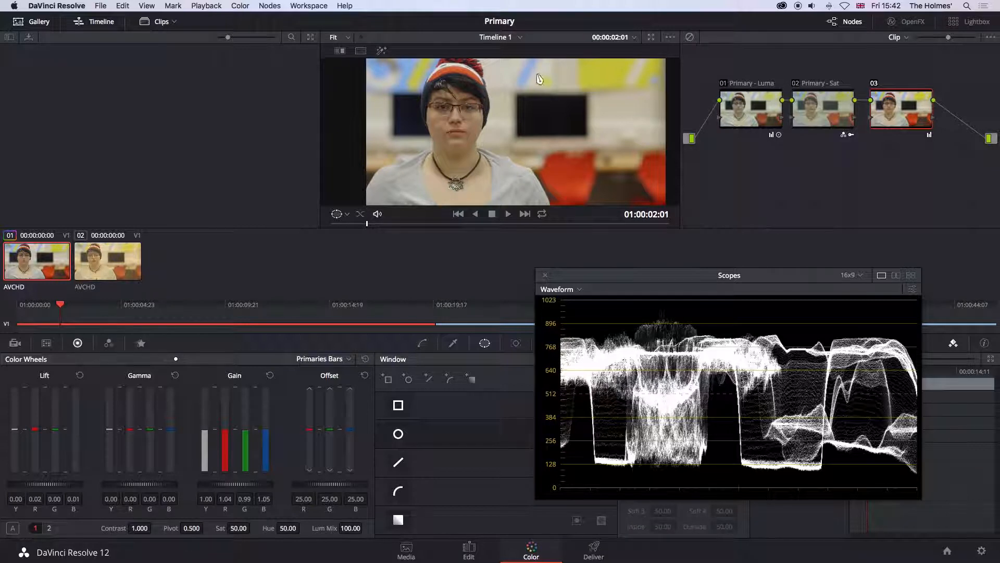
Switch the scope to Vectorscope and toggle node 03 off and on to confirm the trace stays neutral at centre
click(560, 289)
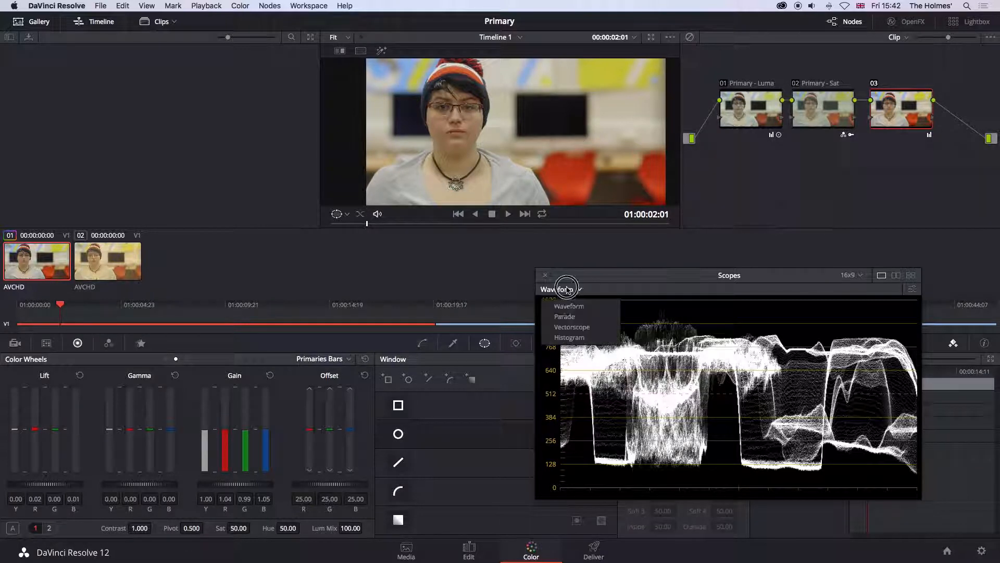
click(572, 326)
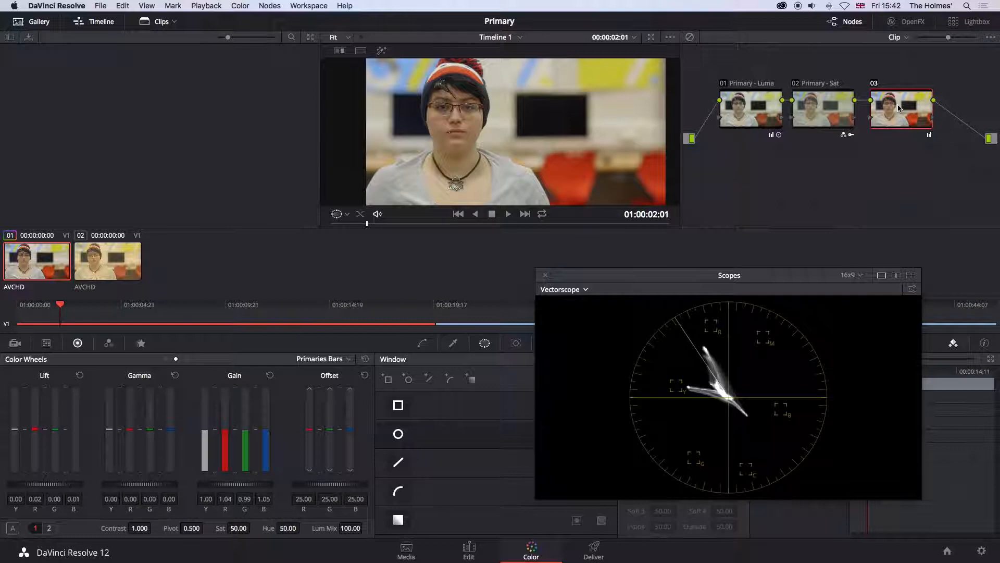
click(902, 108)
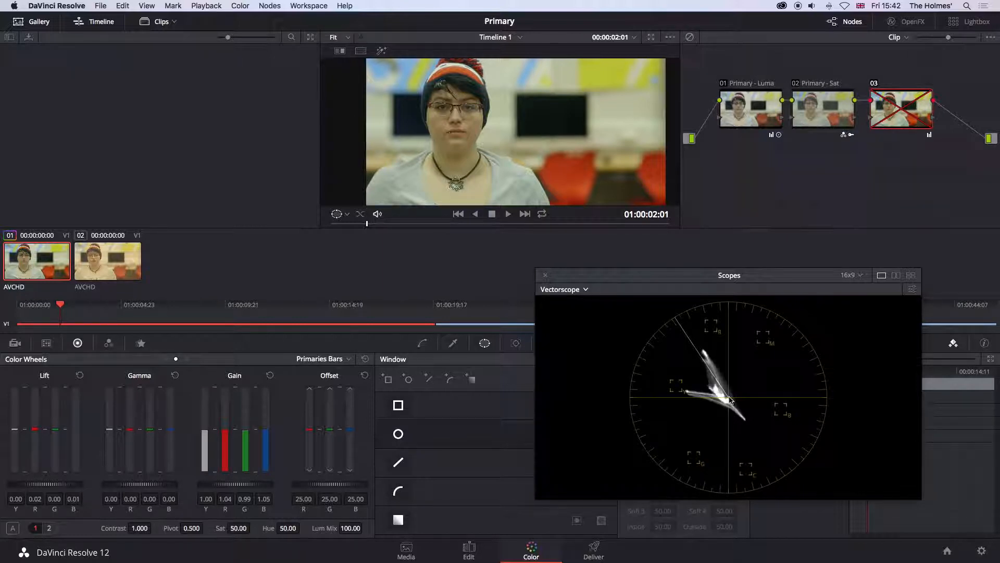
mouse_move(772, 405)
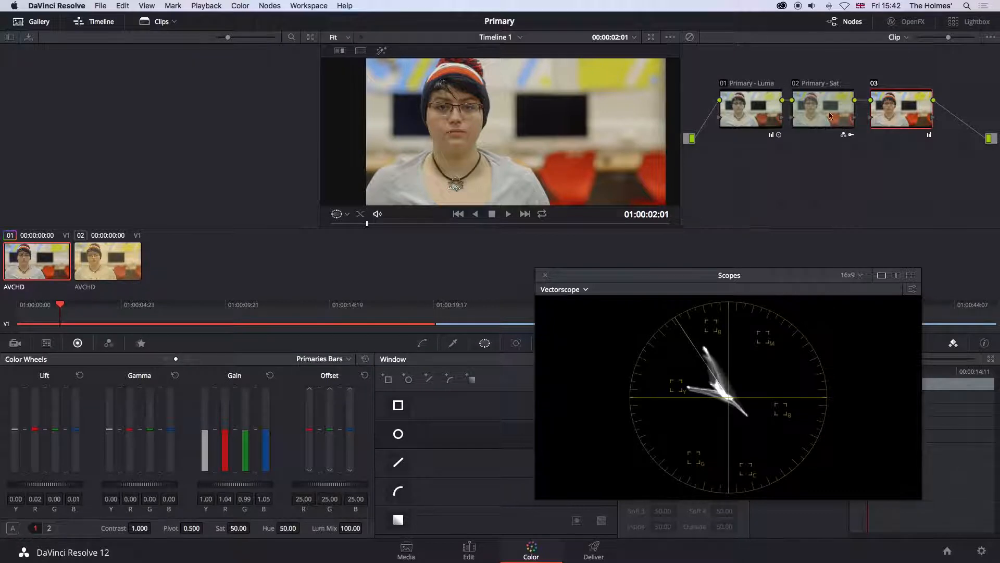
click(900, 108)
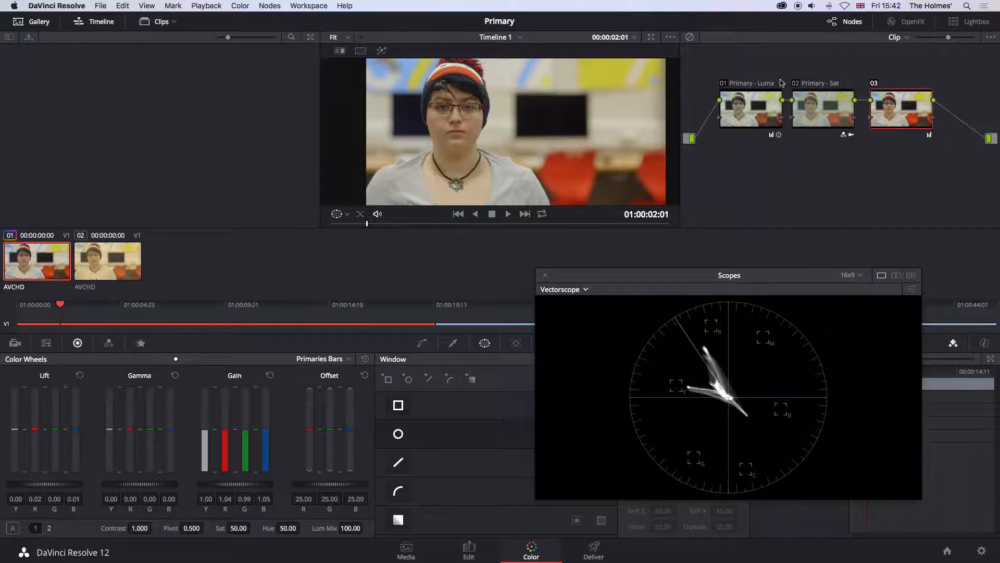
mouse_move(781, 186)
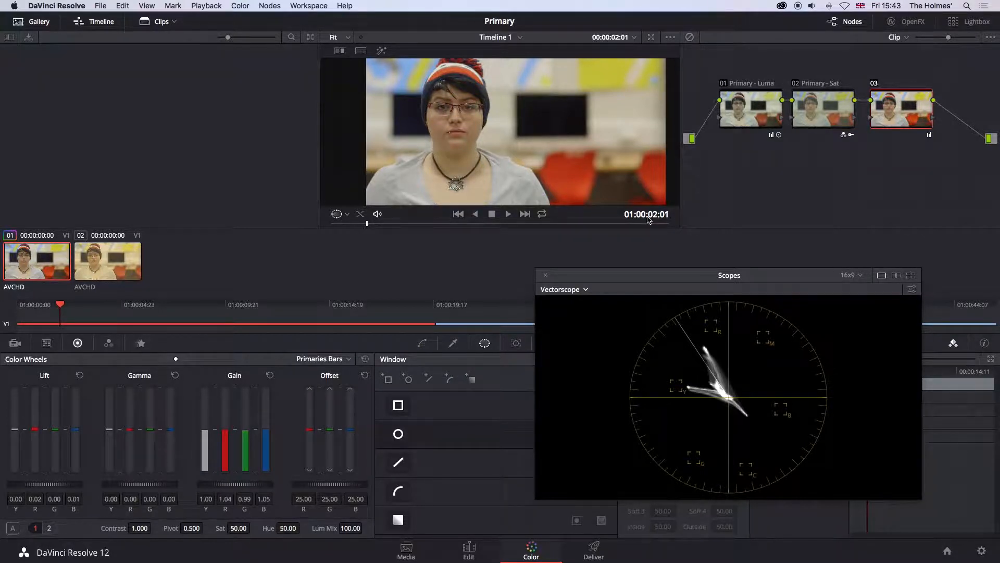
mouse_move(683, 221)
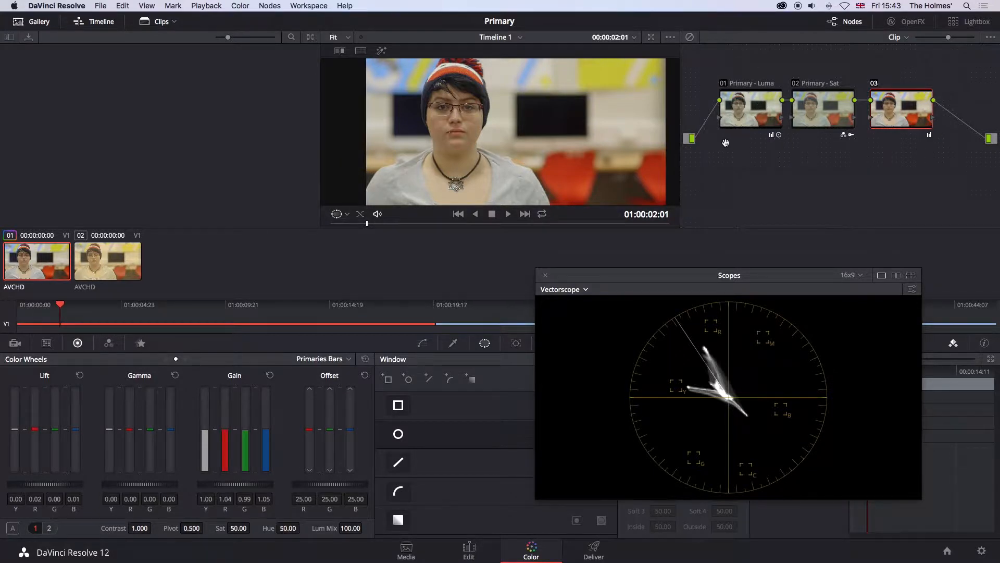
mouse_move(750, 150)
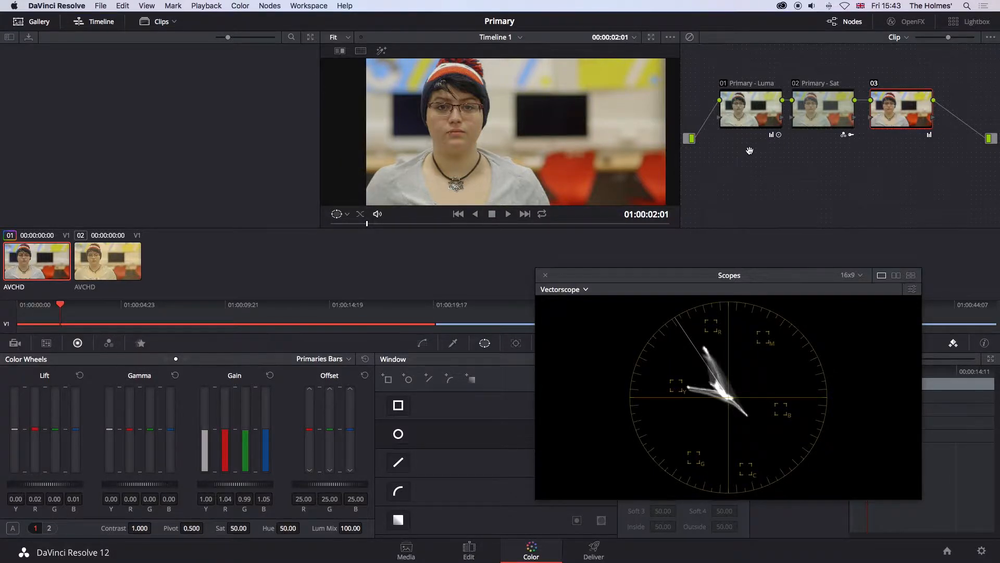